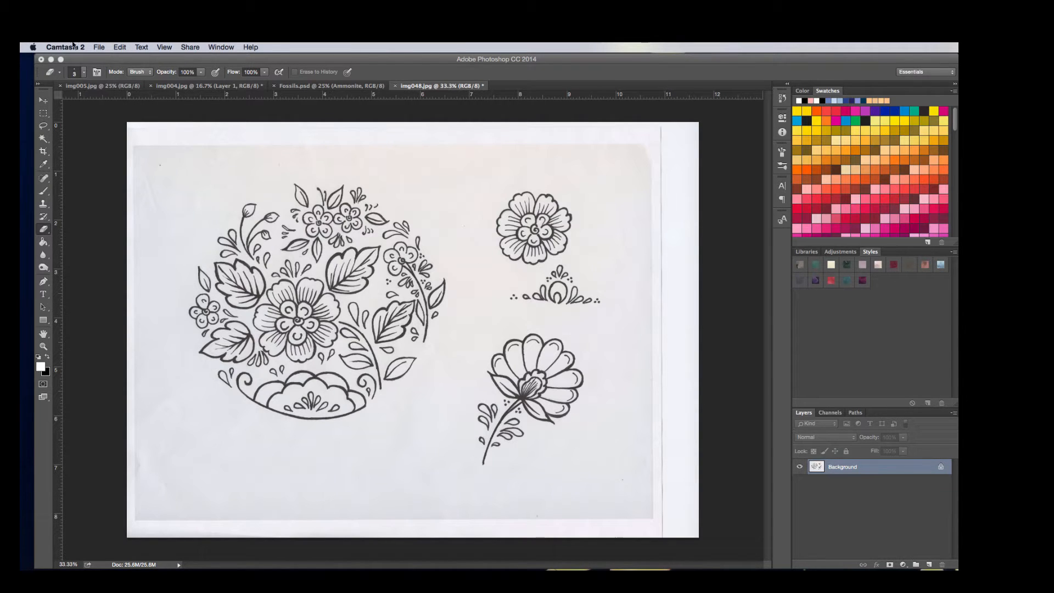
pyautogui.moveTo(246, 252)
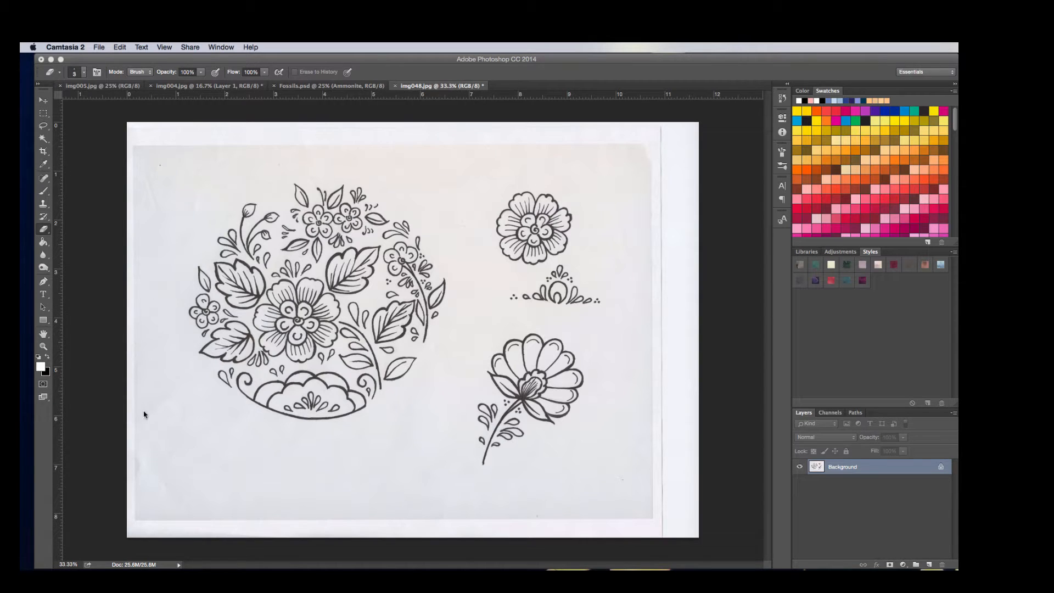
# Raise Brightness and Contrast on the scan so the paper whitens and lines darken
pyautogui.click(120, 46)
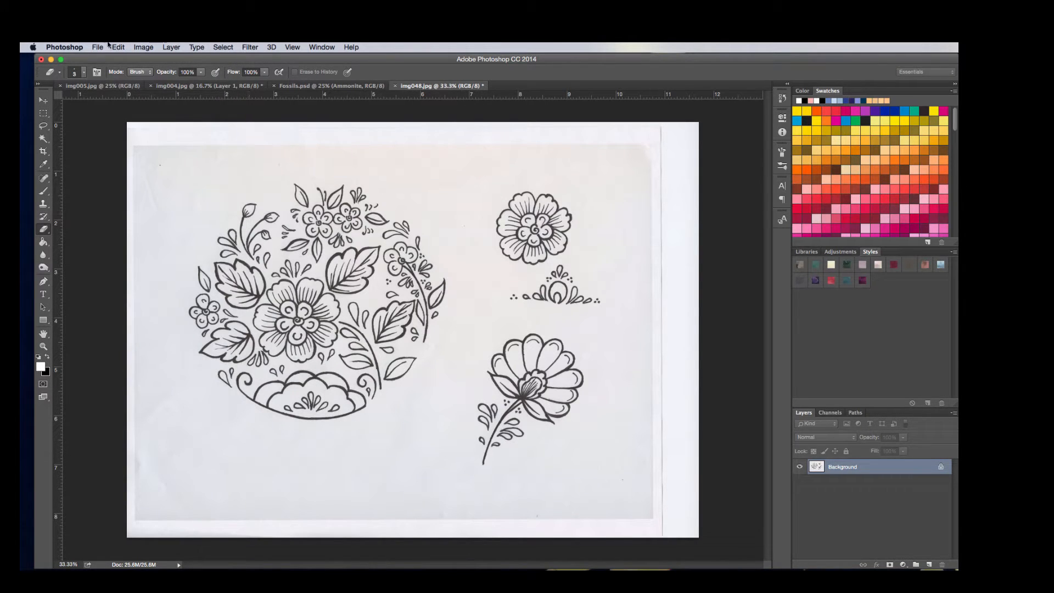
pyautogui.click(143, 47)
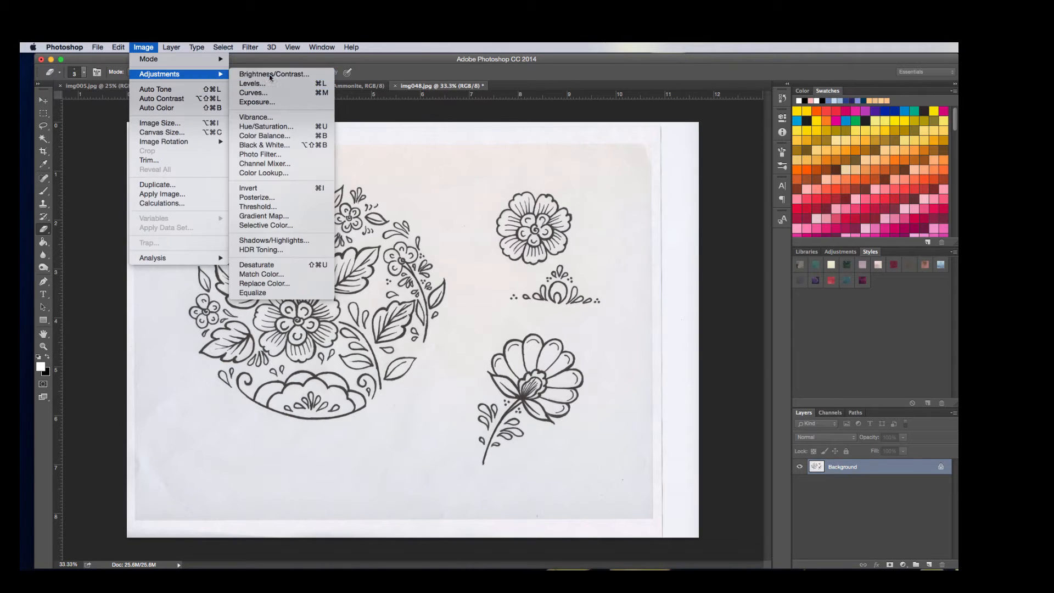
pyautogui.click(273, 75)
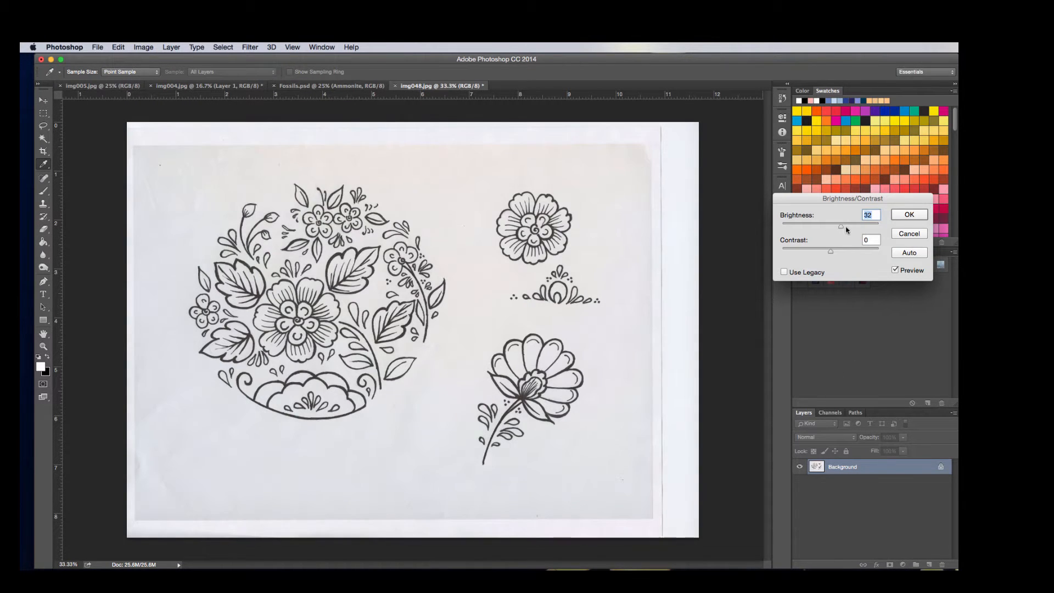
pyautogui.moveTo(841, 226); pyautogui.dragTo(874, 226)
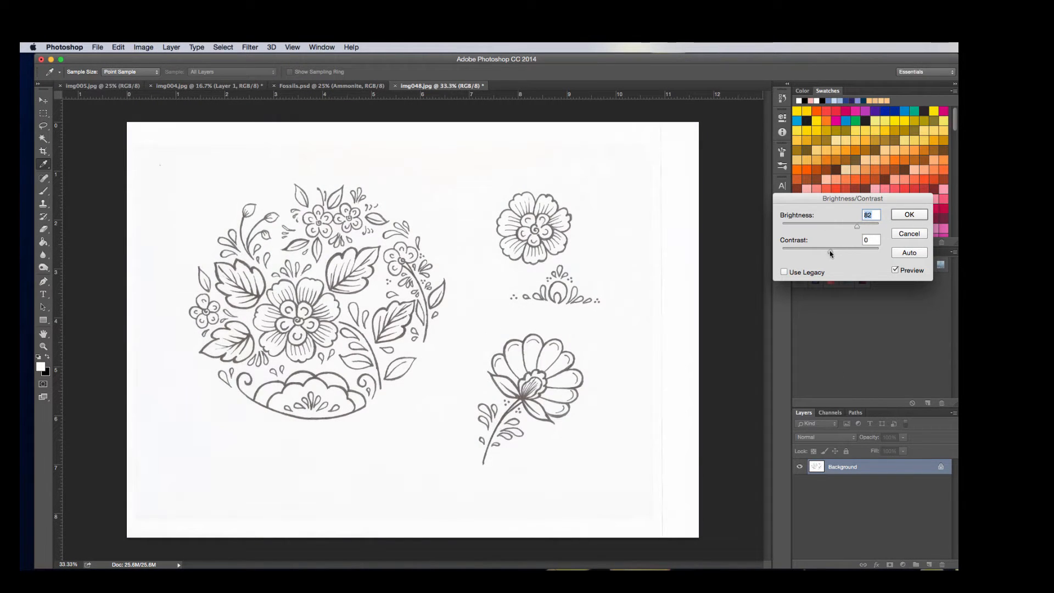
pyautogui.moveTo(857, 248); pyautogui.dragTo(807, 250)
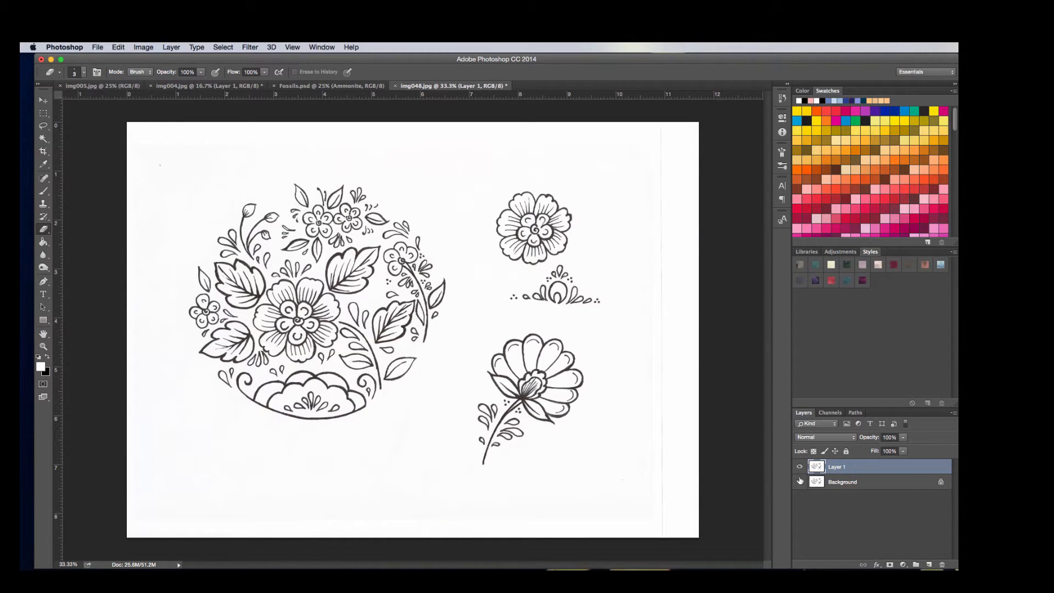
# Hide the original Background layer and switch to the Magic Wand tool
pyautogui.click(799, 481)
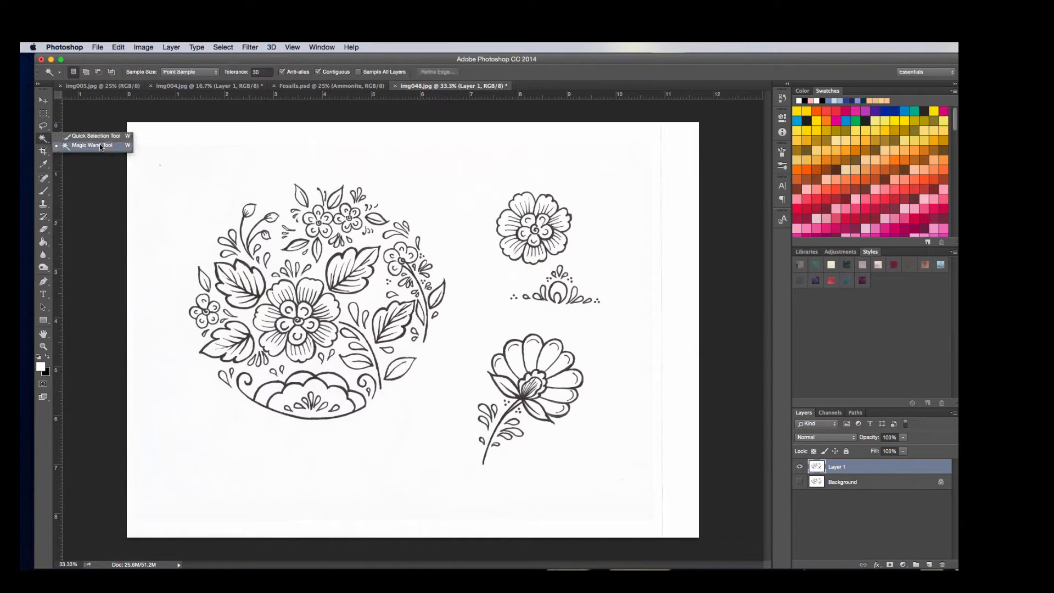
pyautogui.click(92, 145)
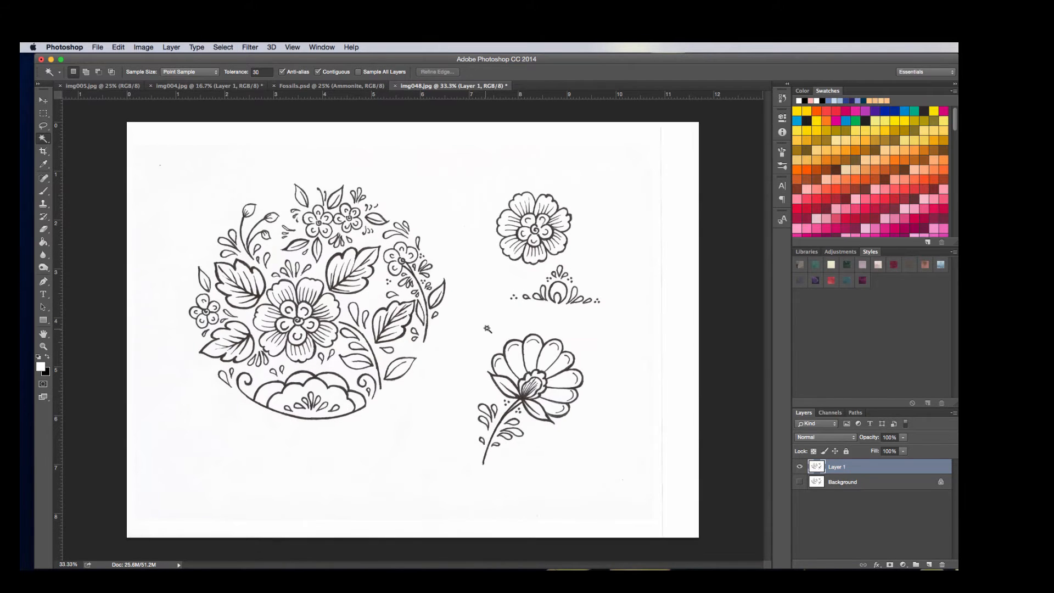
# Select the doodle's white highlight areas using Color Range
pyautogui.click(196, 47)
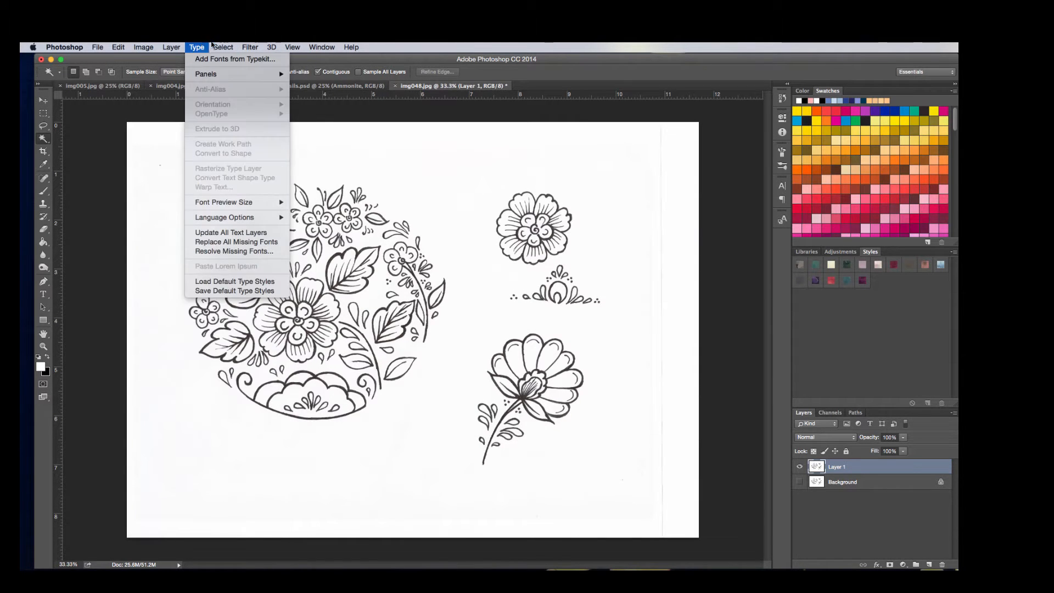
pyautogui.click(222, 47)
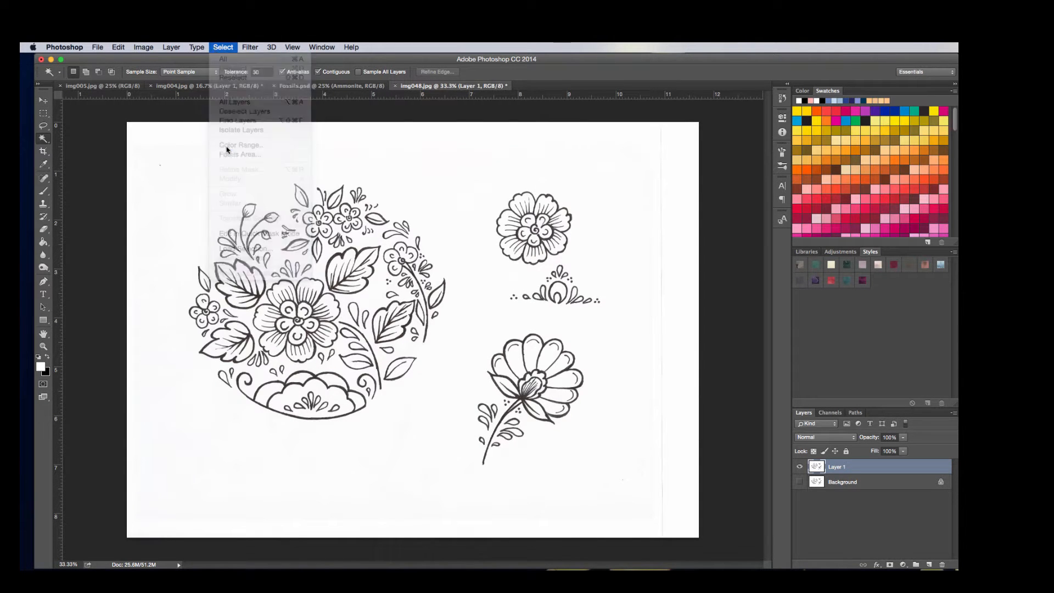
pyautogui.click(239, 144)
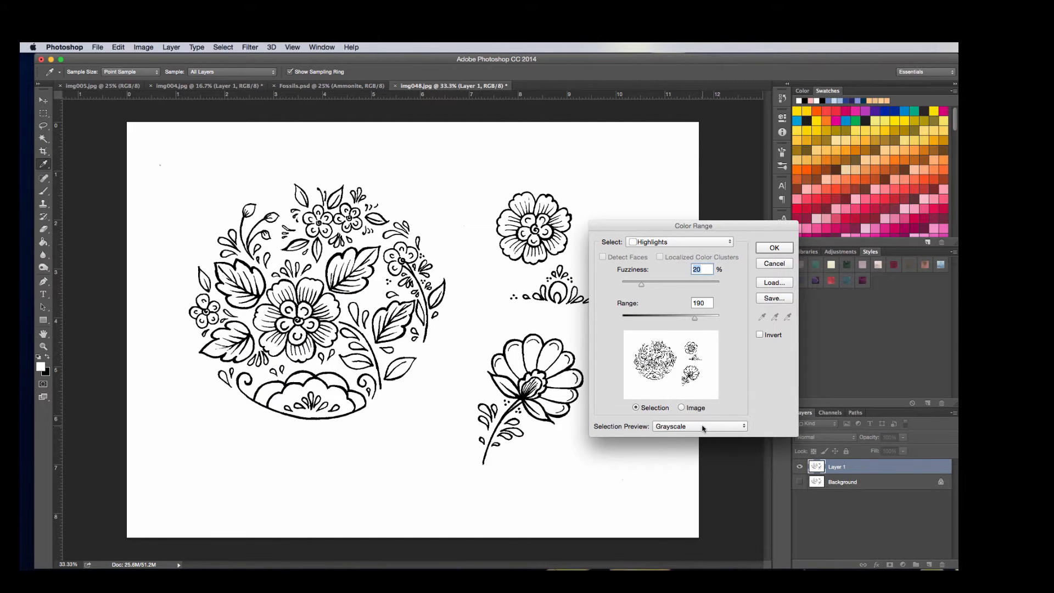
pyautogui.moveTo(751, 365)
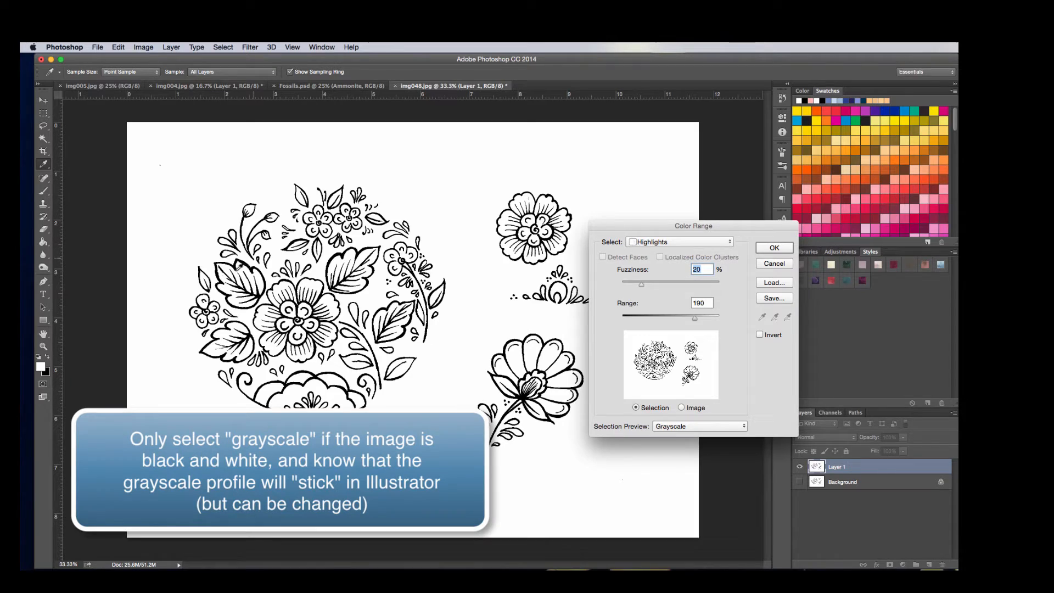
pyautogui.click(773, 248)
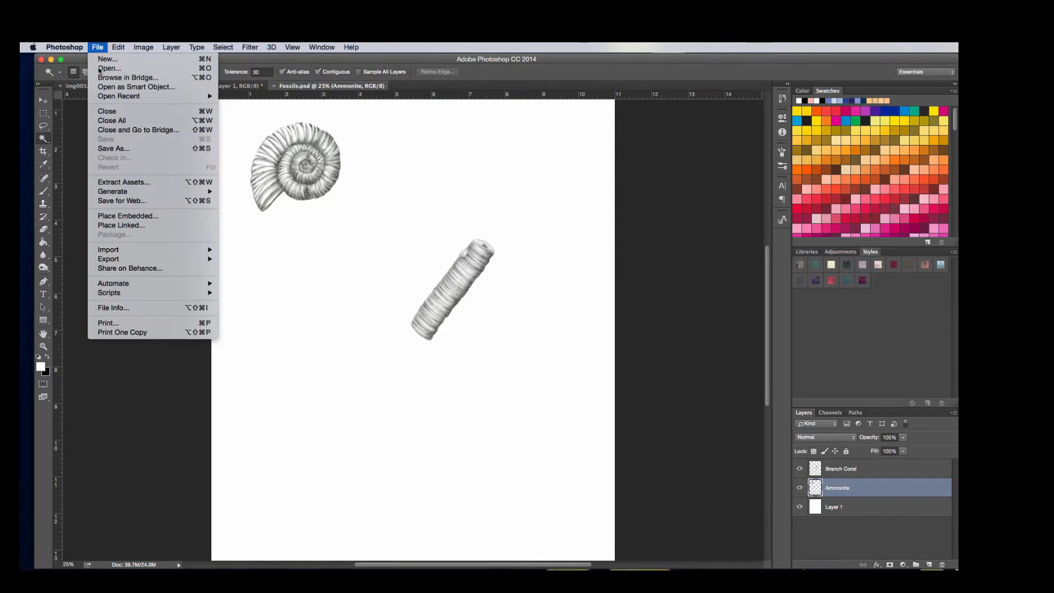
# Open DelftBW.psd from the CreativeMarket folder
pyautogui.click(108, 68)
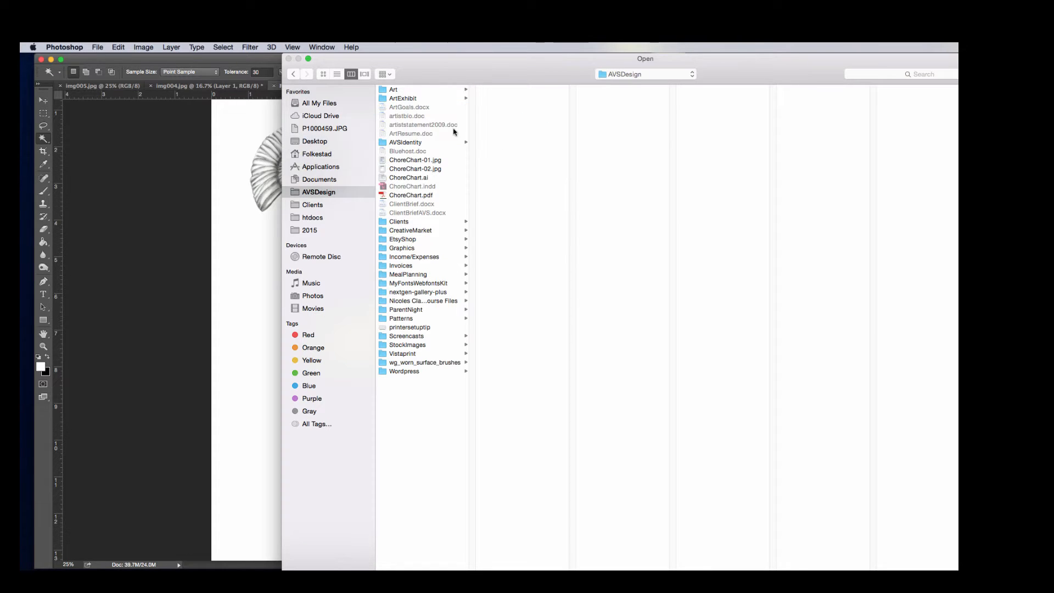
pyautogui.click(410, 230)
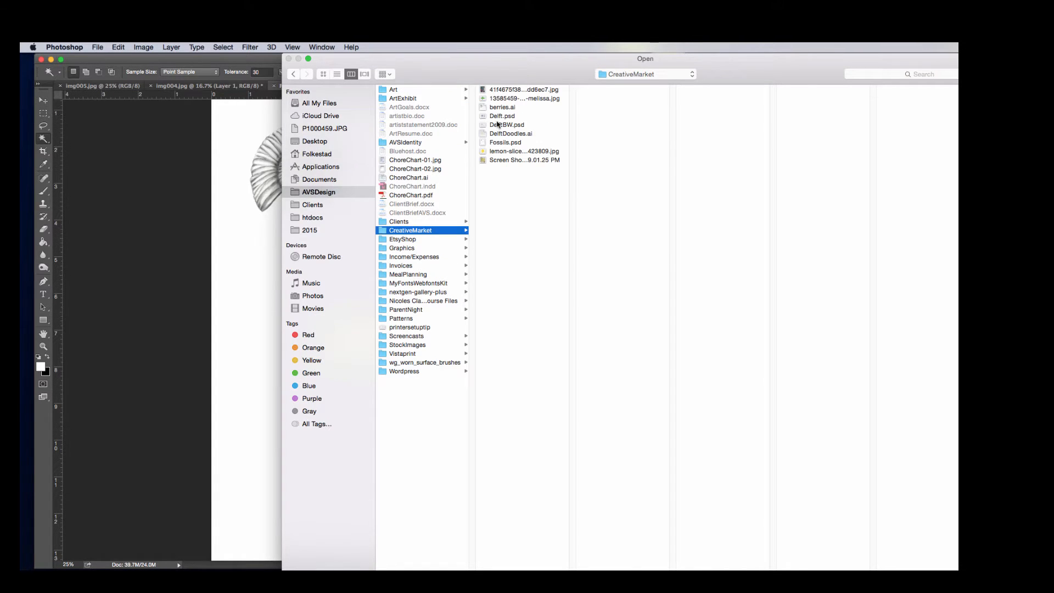
pyautogui.click(506, 125)
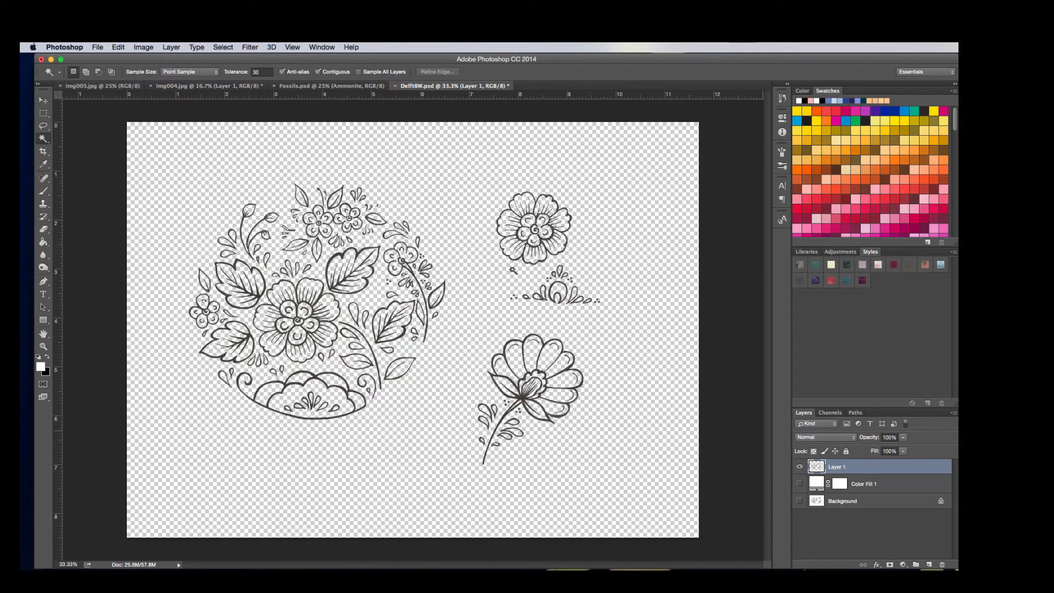
# Save the document, then save a PNG copy, DelftBW.png, accepting default PNG options
pyautogui.press('cmd+s')
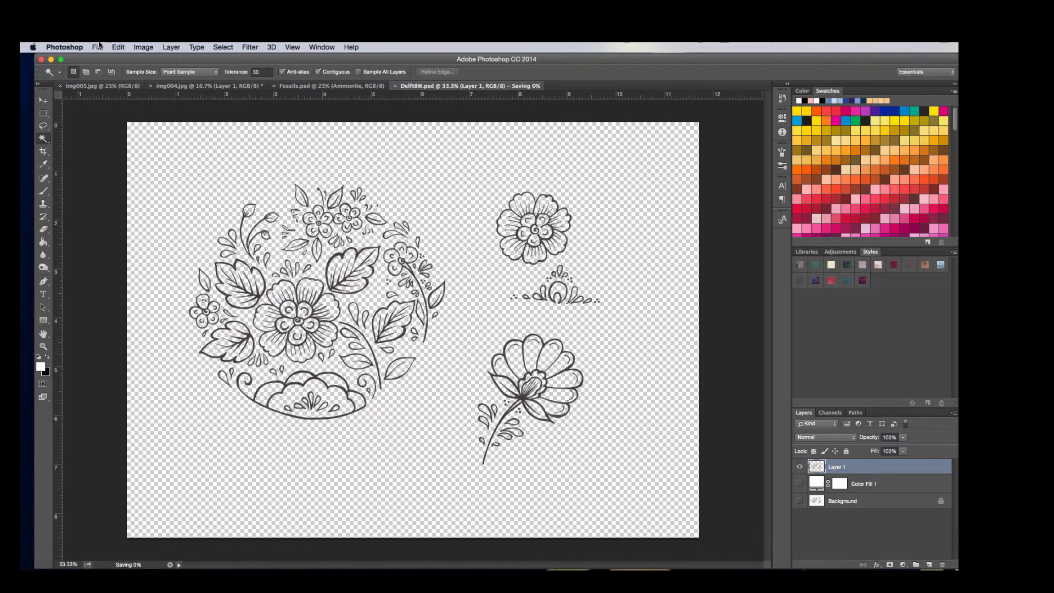
pyautogui.click(98, 48)
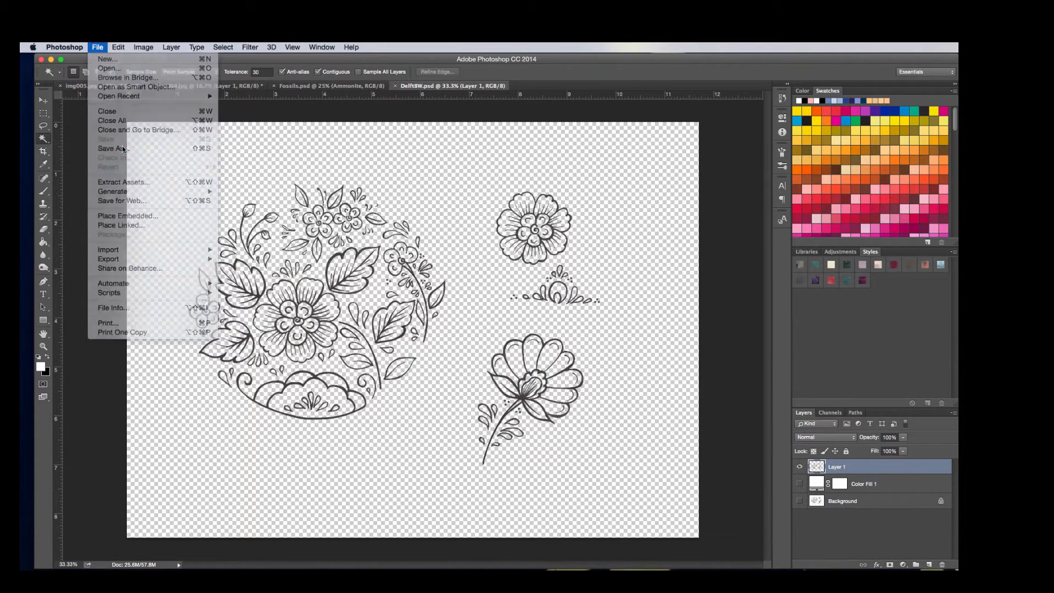
pyautogui.click(112, 147)
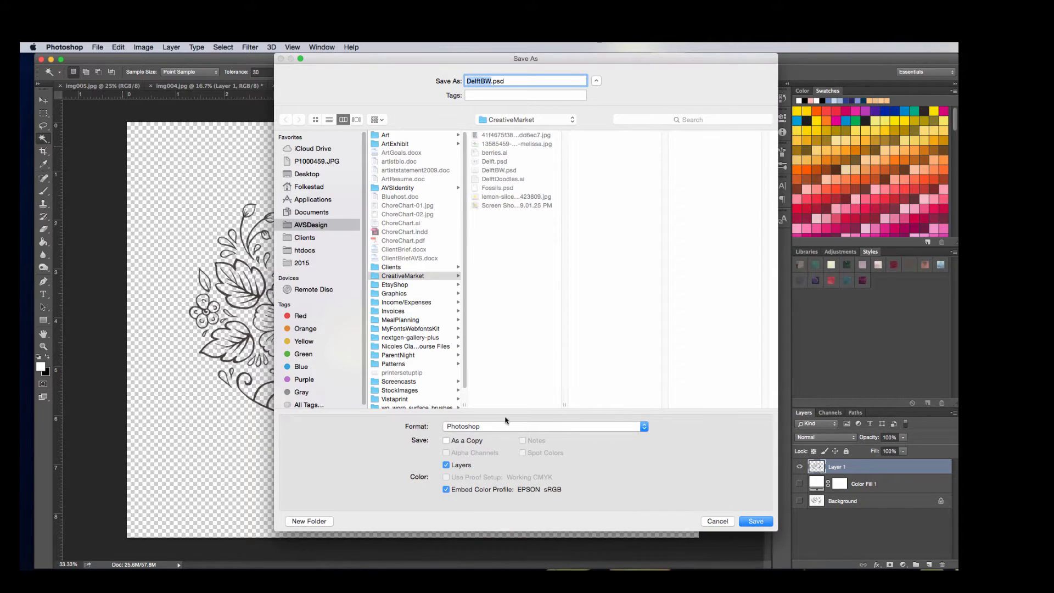
pyautogui.click(543, 425)
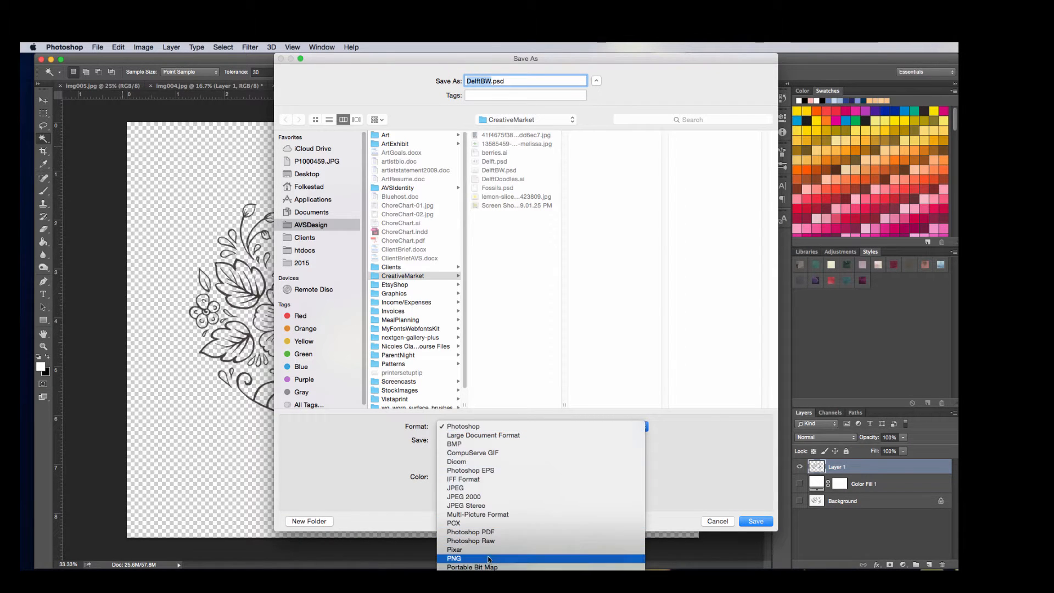
pyautogui.click(453, 558)
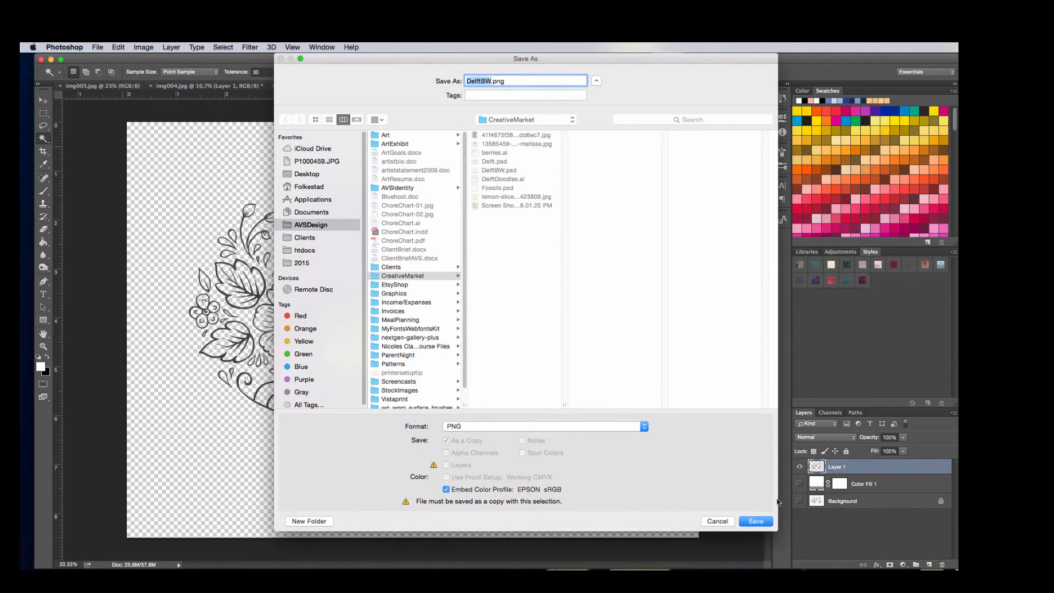
pyautogui.click(756, 521)
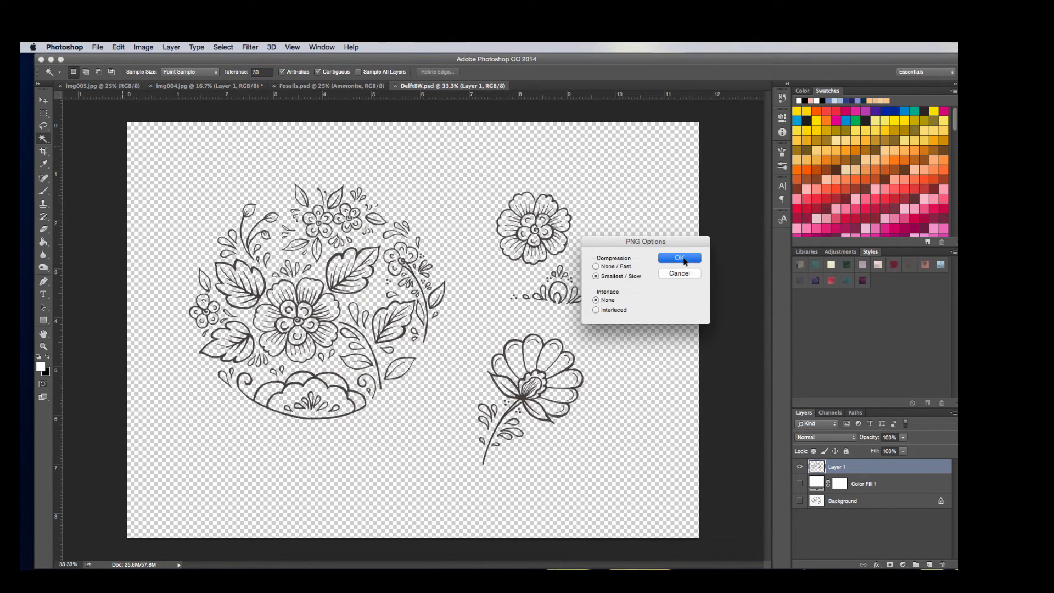
pyautogui.click(679, 258)
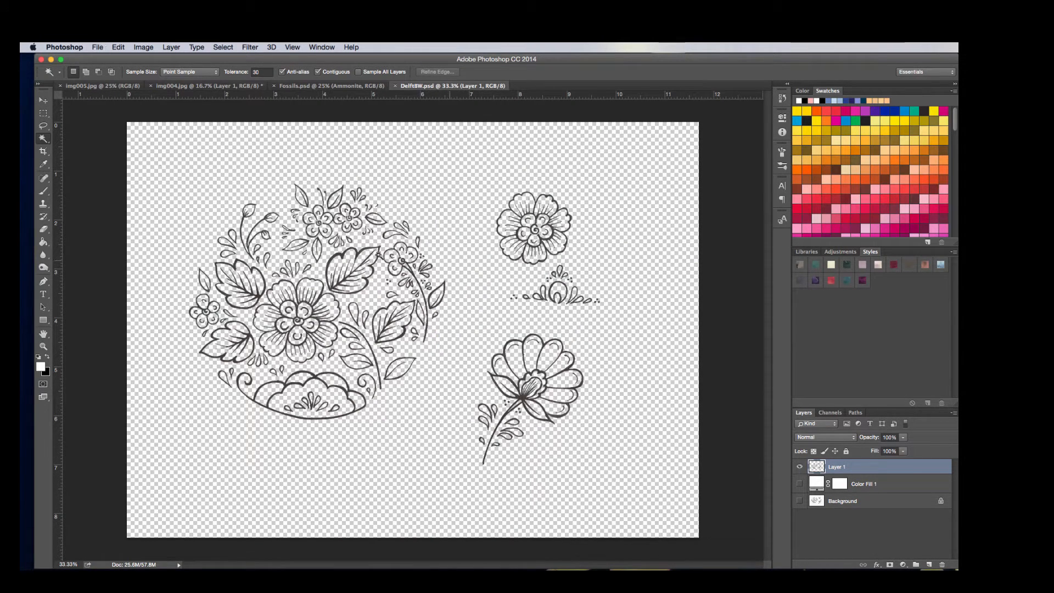
pyautogui.moveTo(321, 438)
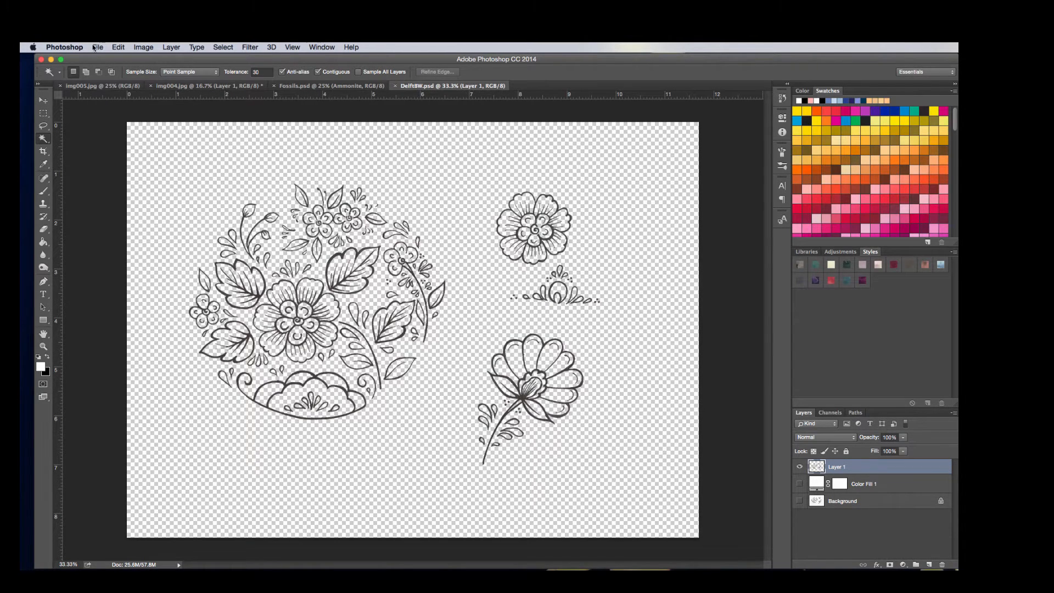
# Dismiss the Welcome window and create a new Letter-size landscape document
pyautogui.click(64, 47)
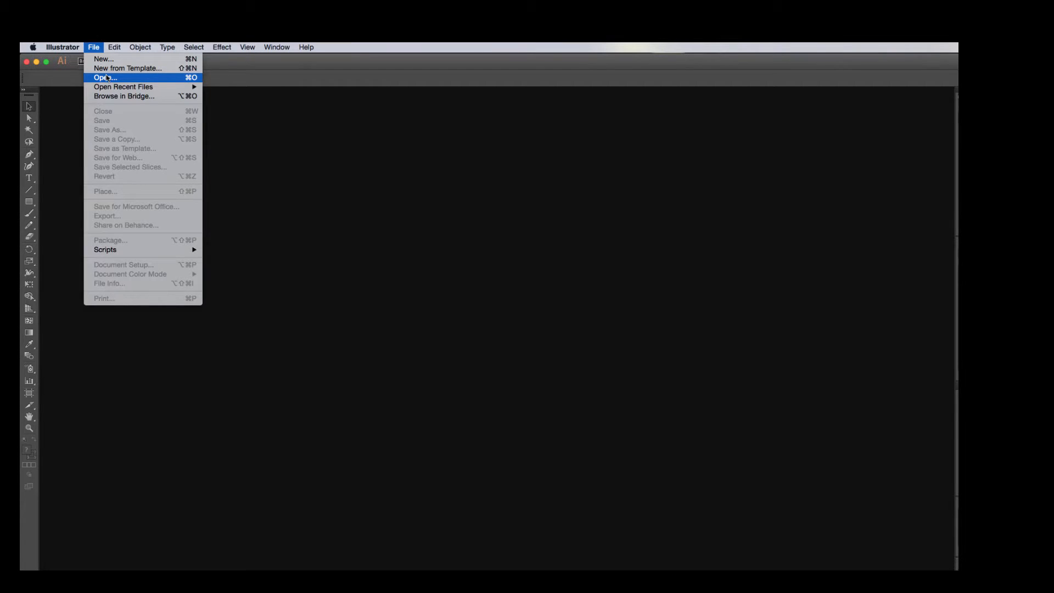
pyautogui.click(105, 78)
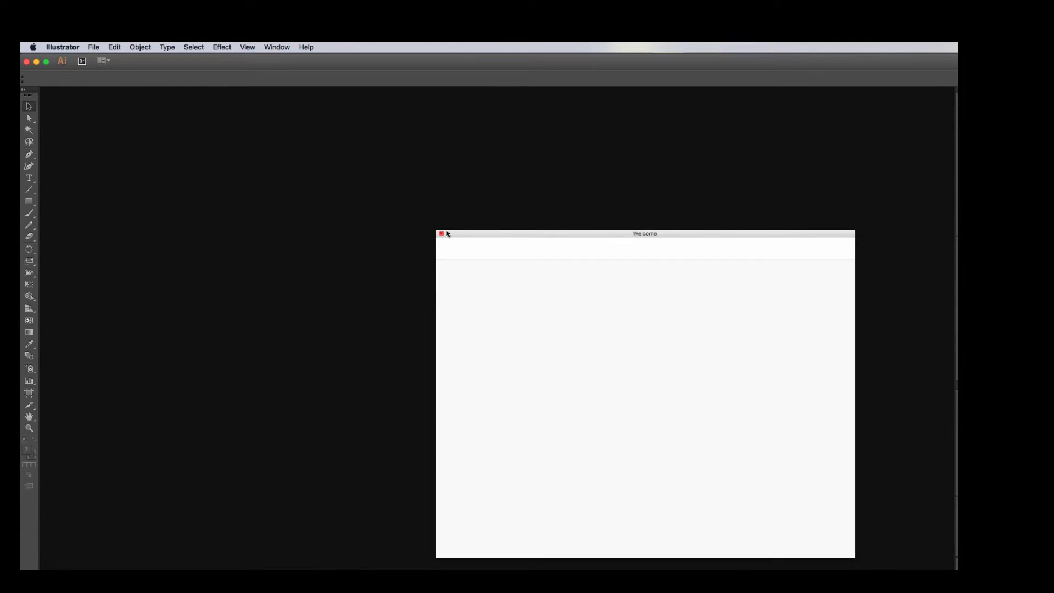
pyautogui.click(93, 47)
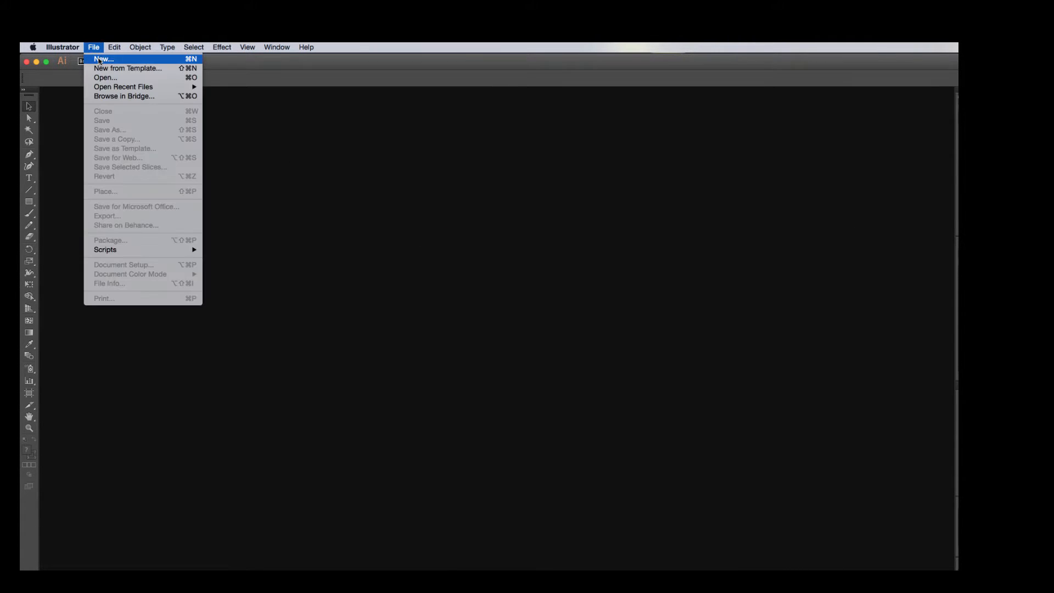
pyautogui.click(103, 59)
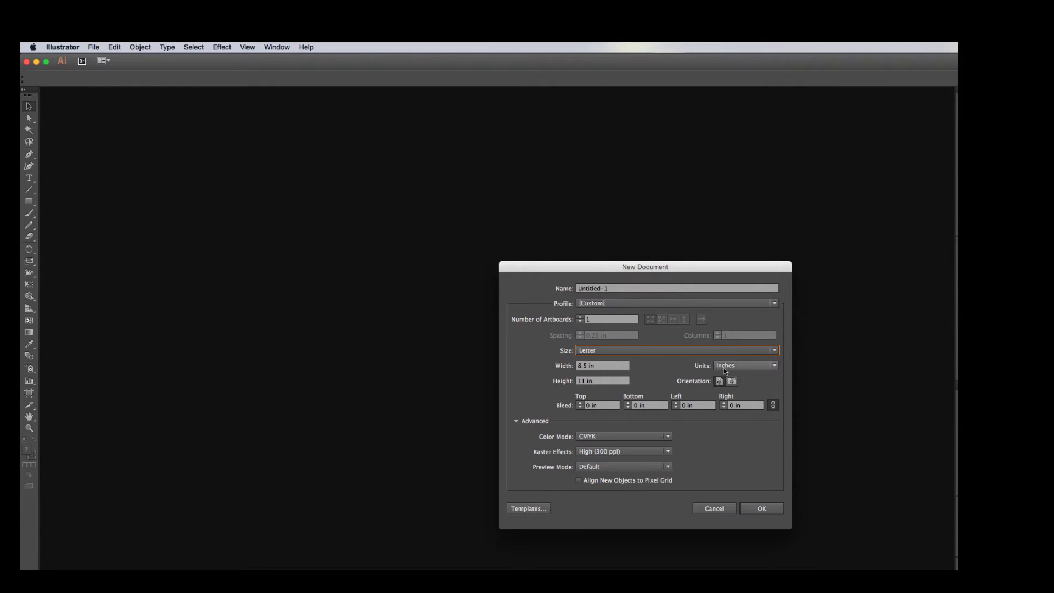
pyautogui.click(761, 508)
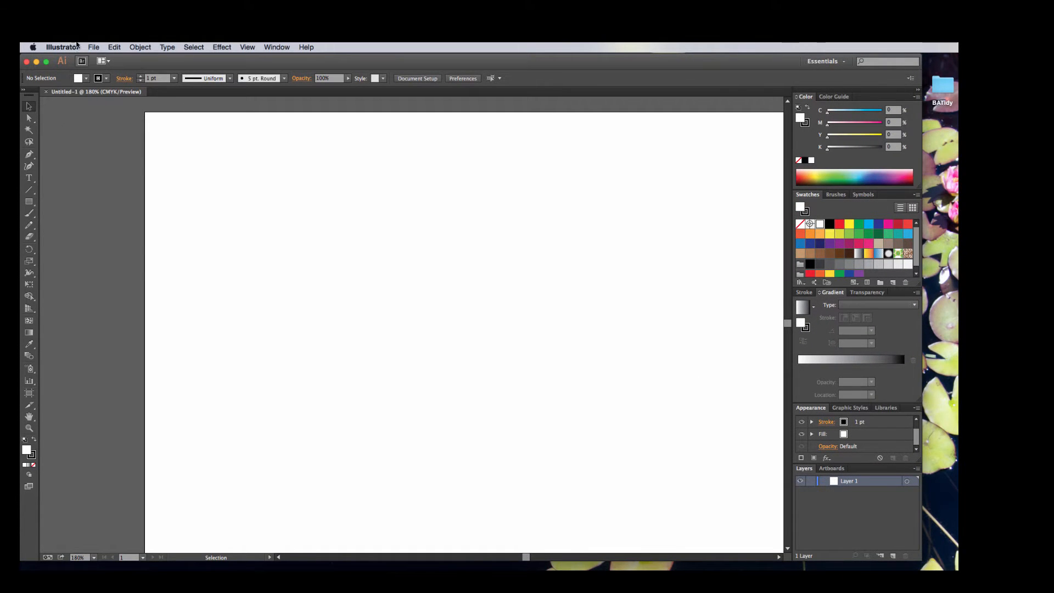
# Place DelftBW.png across the artboard and embed it
pyautogui.click(94, 47)
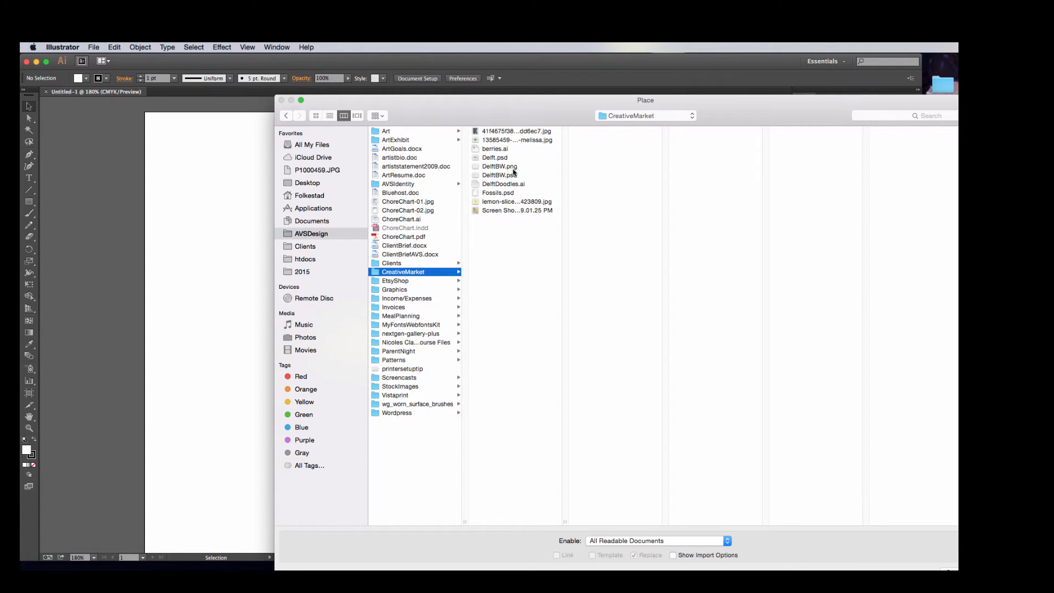
pyautogui.click(499, 166)
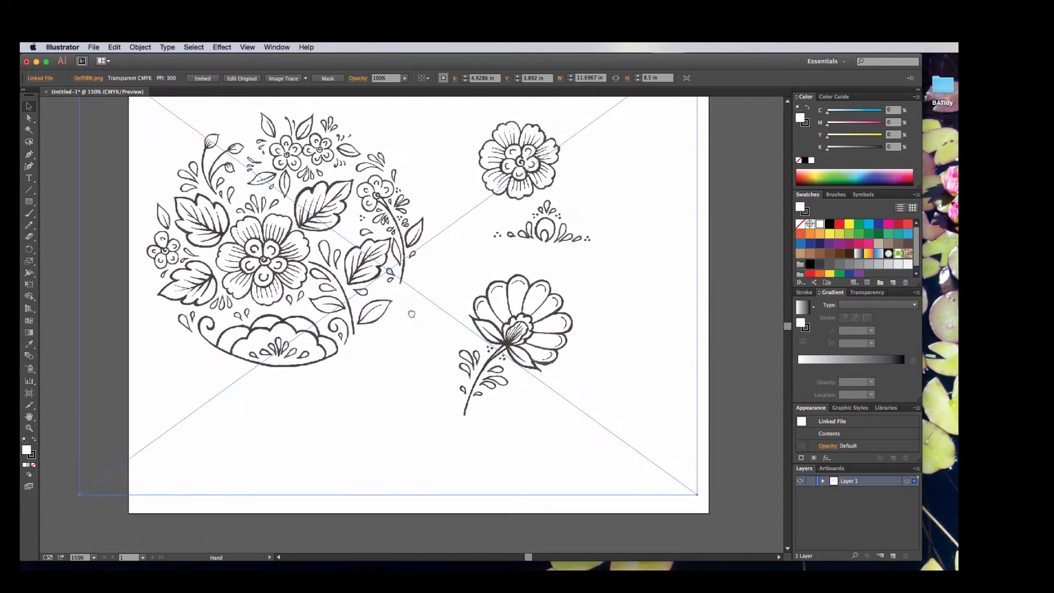
pyautogui.moveTo(412, 314); pyautogui.dragTo(363, 312)
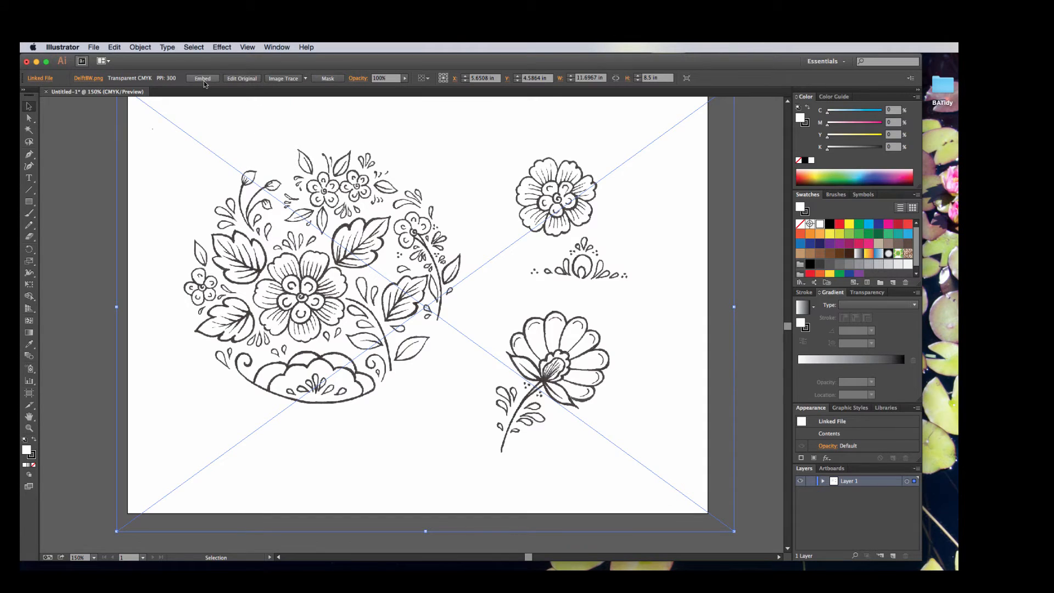
pyautogui.click(202, 78)
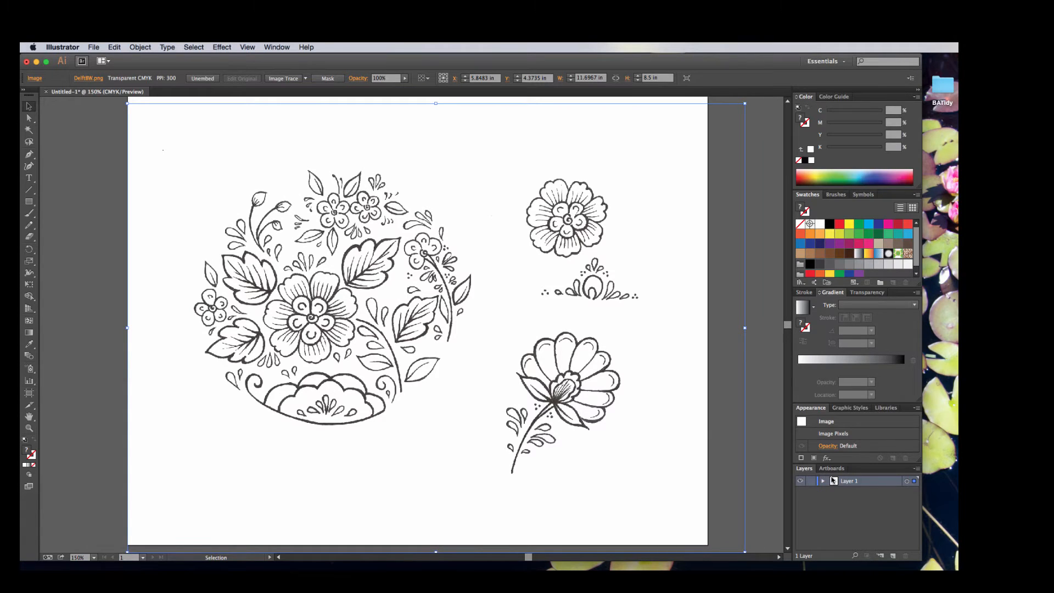
# Image Trace the doodle despite the large-image warning and review the trace settings
pyautogui.click(823, 481)
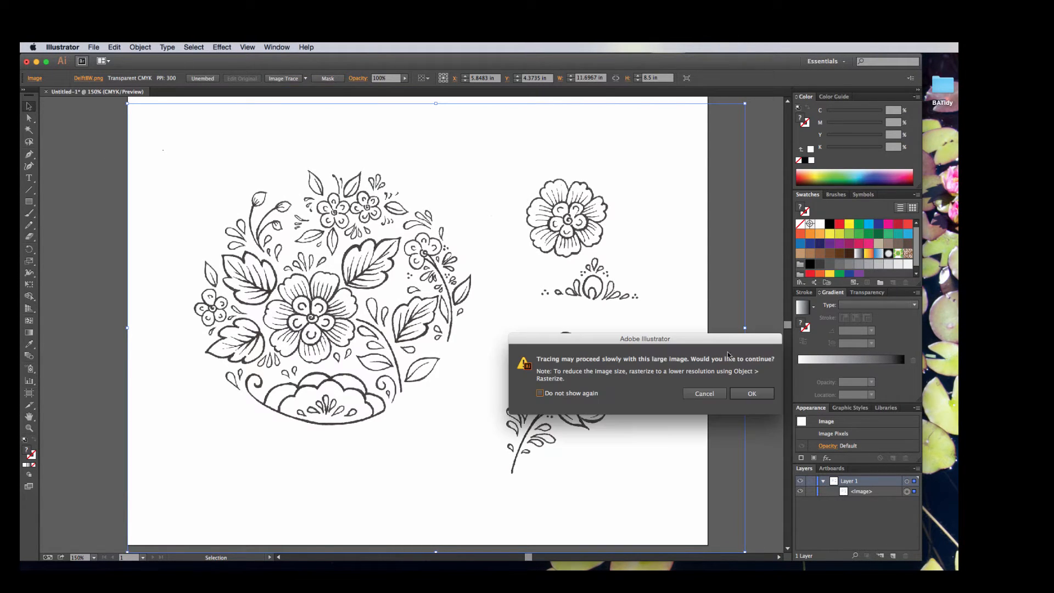
pyautogui.click(752, 393)
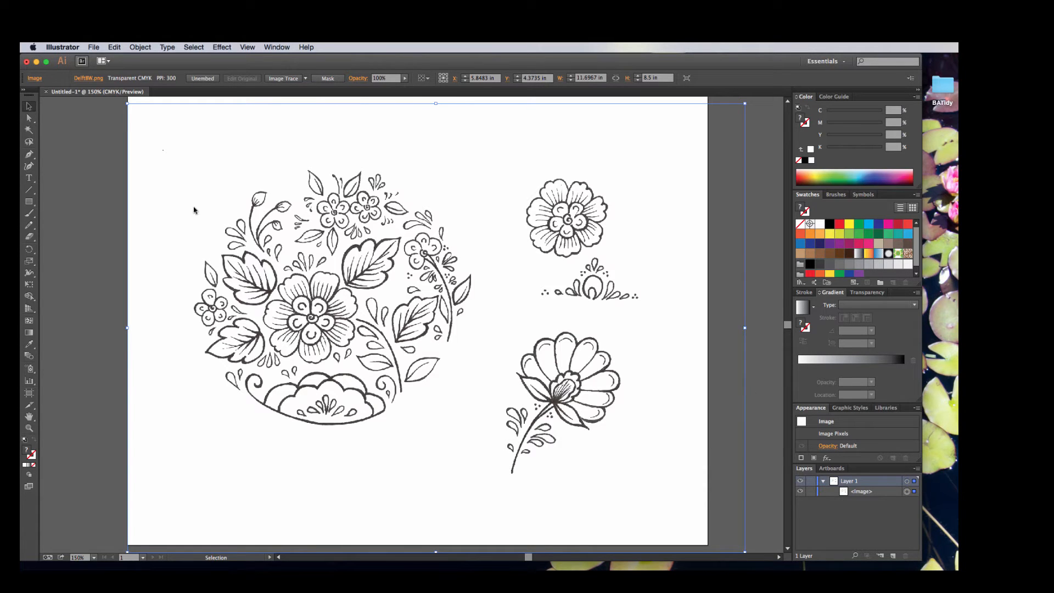
pyautogui.click(283, 77)
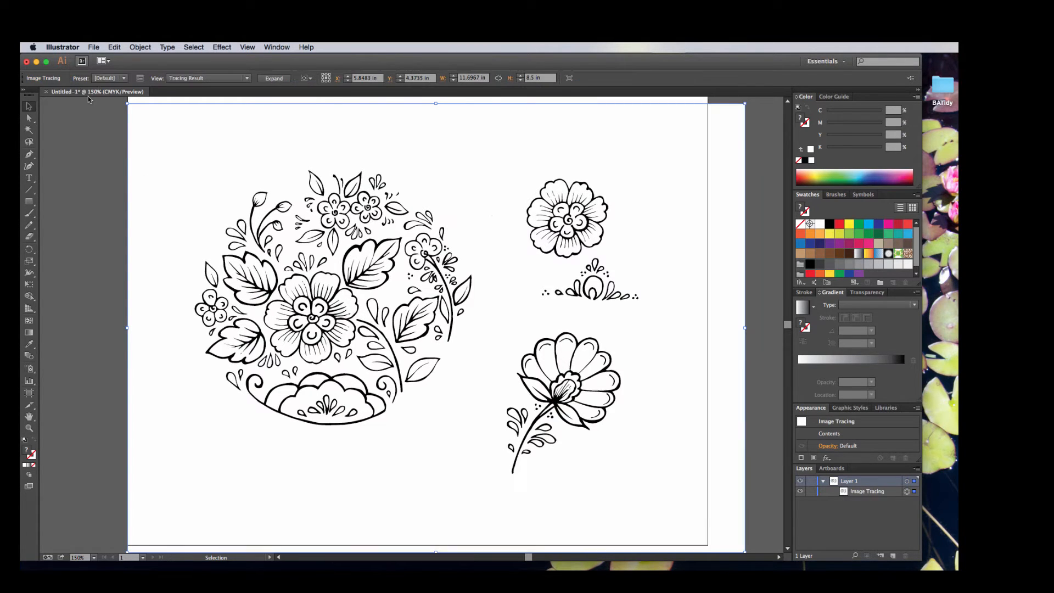
pyautogui.click(138, 78)
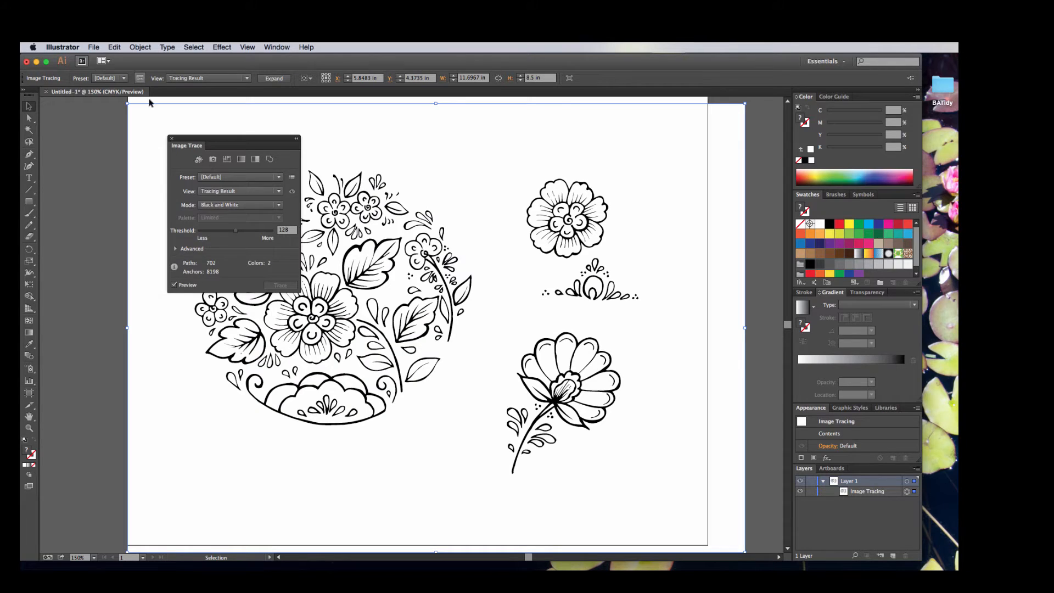
pyautogui.moveTo(166, 184)
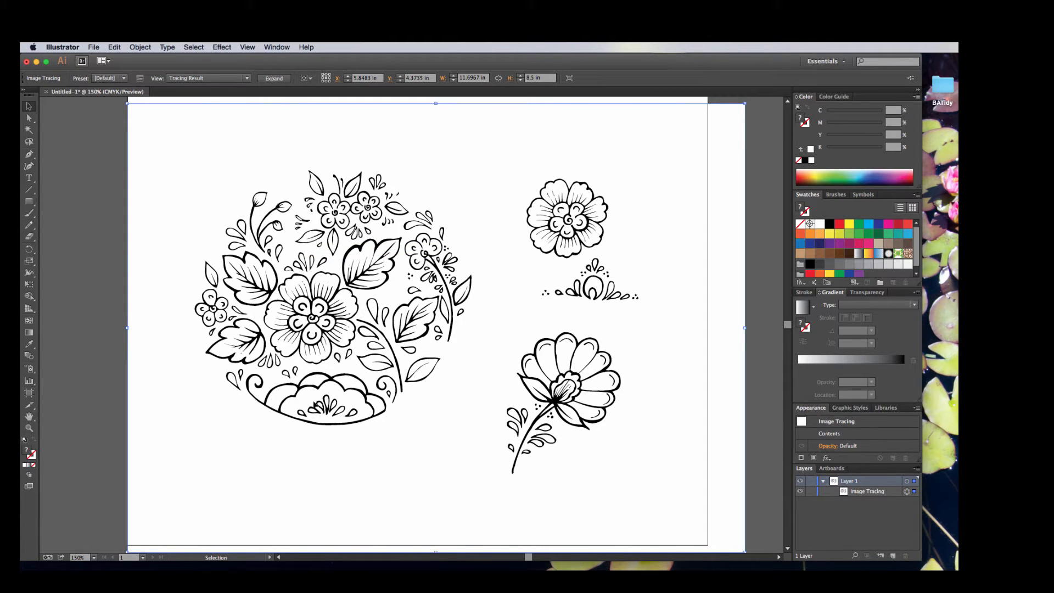
pyautogui.moveTo(620, 224)
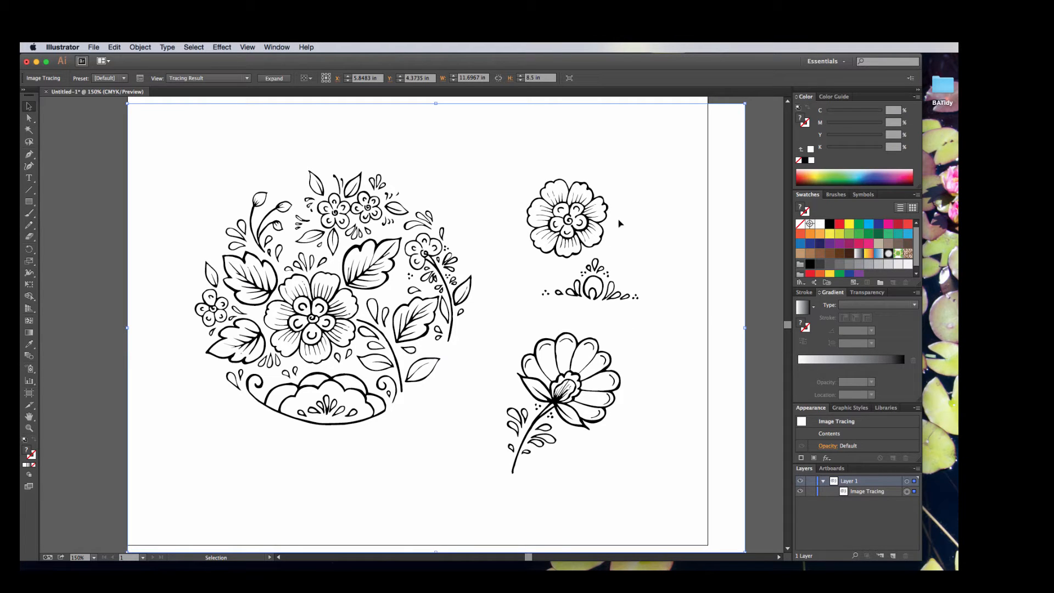
# Expand the tracing into editable paths and zoom in on the small flower
pyautogui.click(273, 78)
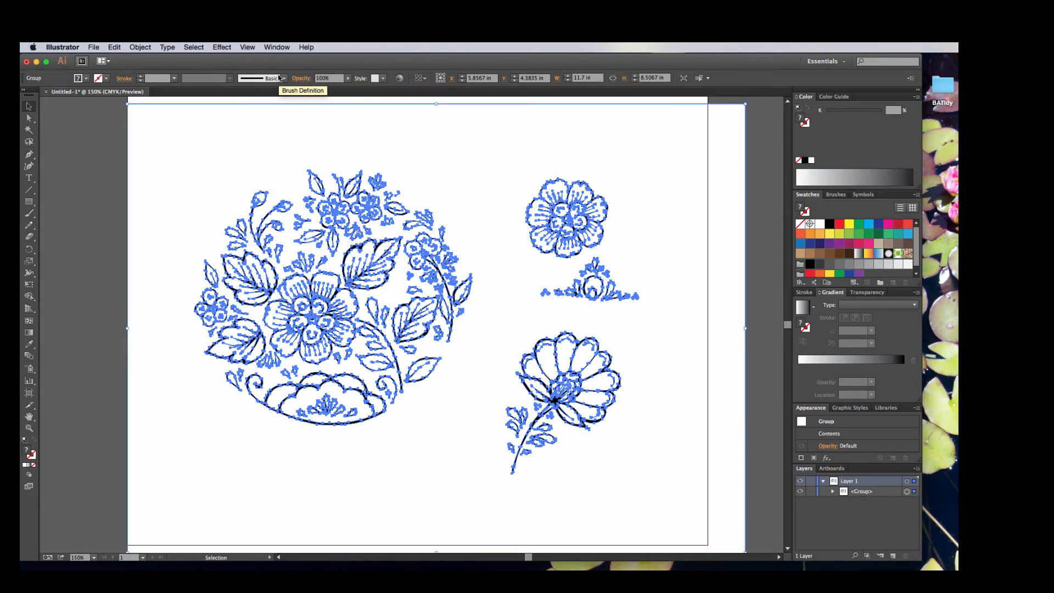
pyautogui.moveTo(81, 294)
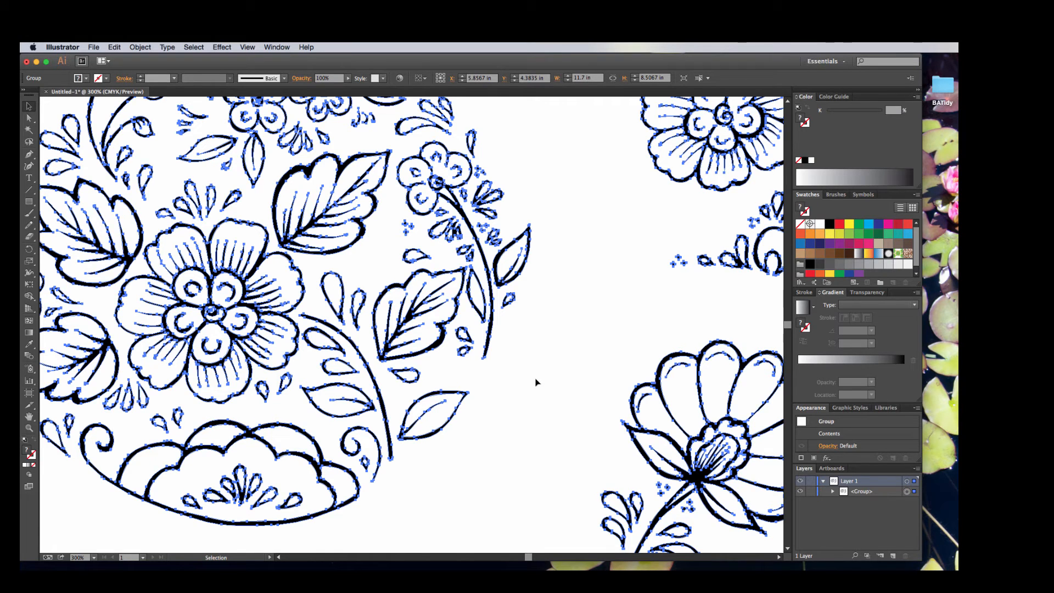
pyautogui.moveTo(534, 383); pyautogui.dragTo(458, 423)
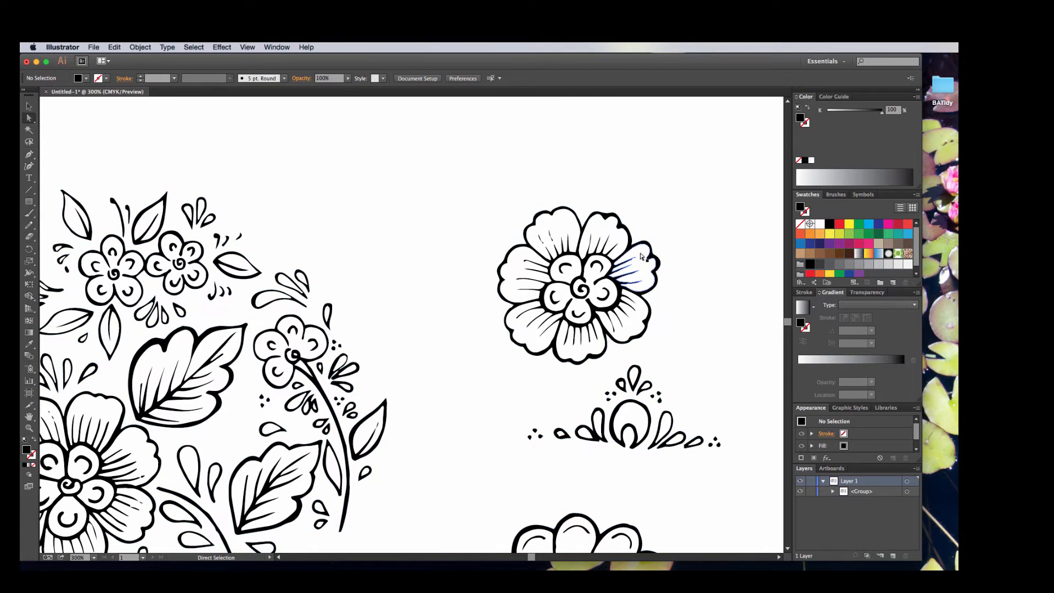
pyautogui.press('cmd+a')
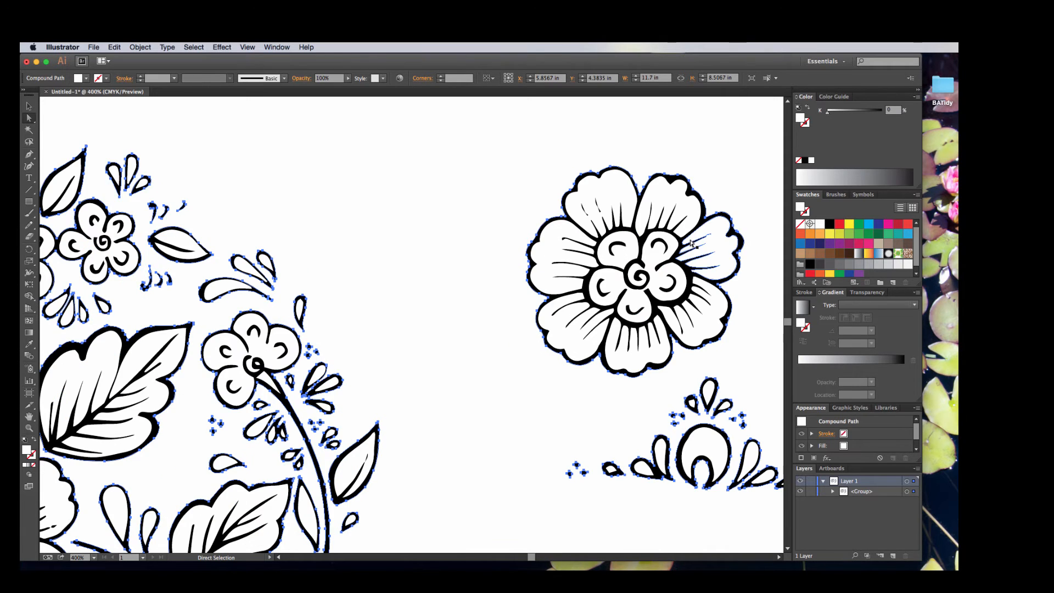
pyautogui.click(709, 252)
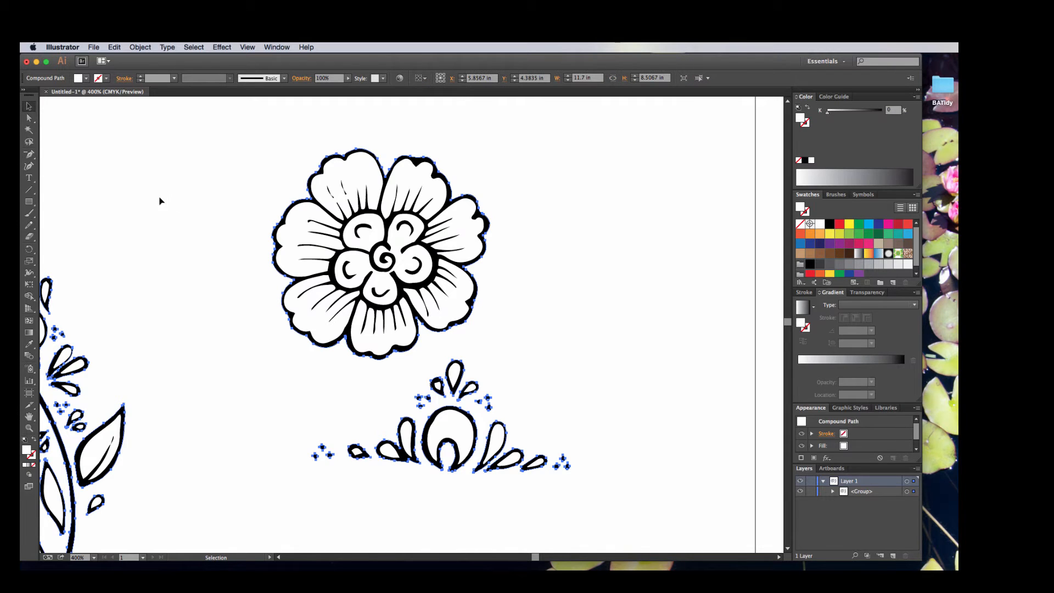
pyautogui.hscroll(-3)
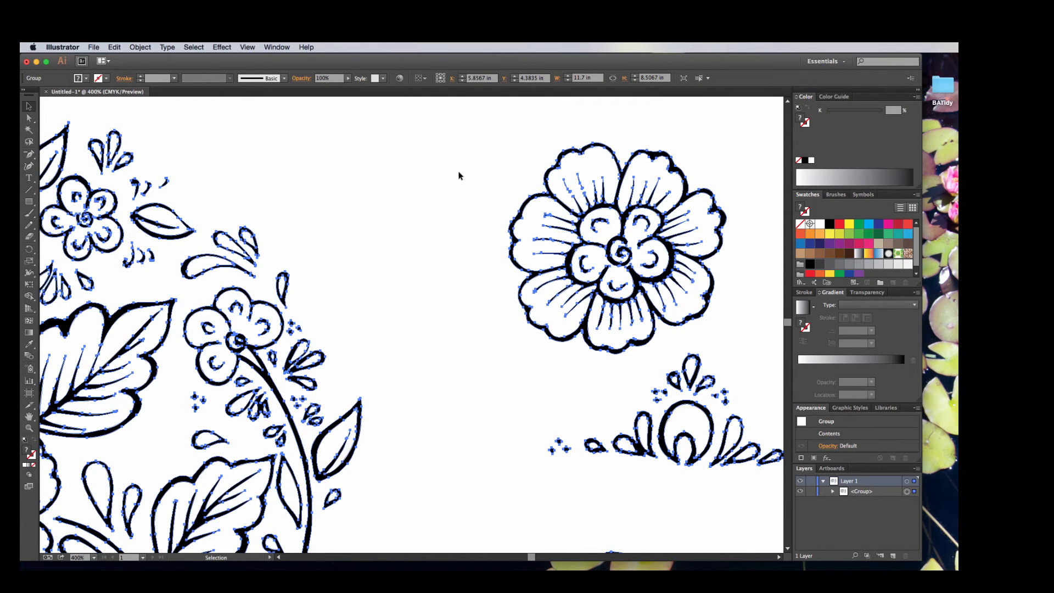
# Isolate the traced group and select stray marks on the small flower's petal
pyautogui.doubleClick(612, 242)
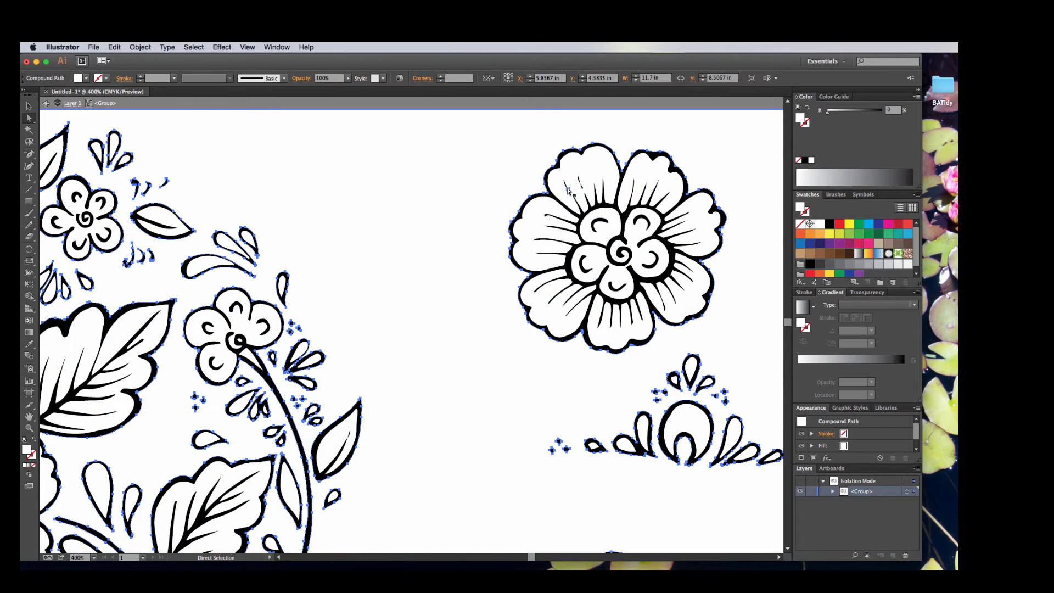
pyautogui.click(339, 174)
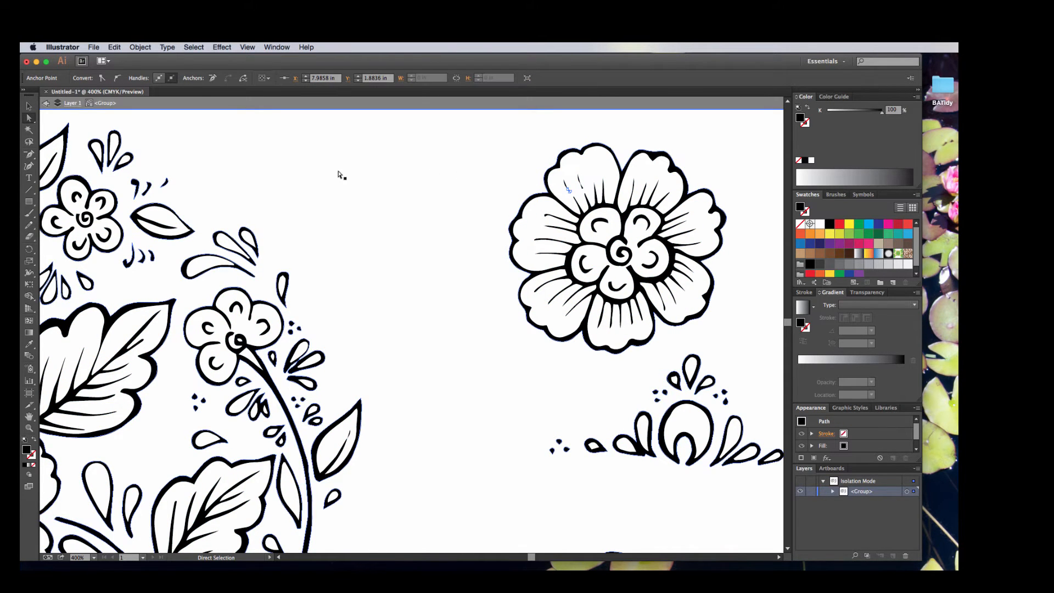
pyautogui.click(339, 175)
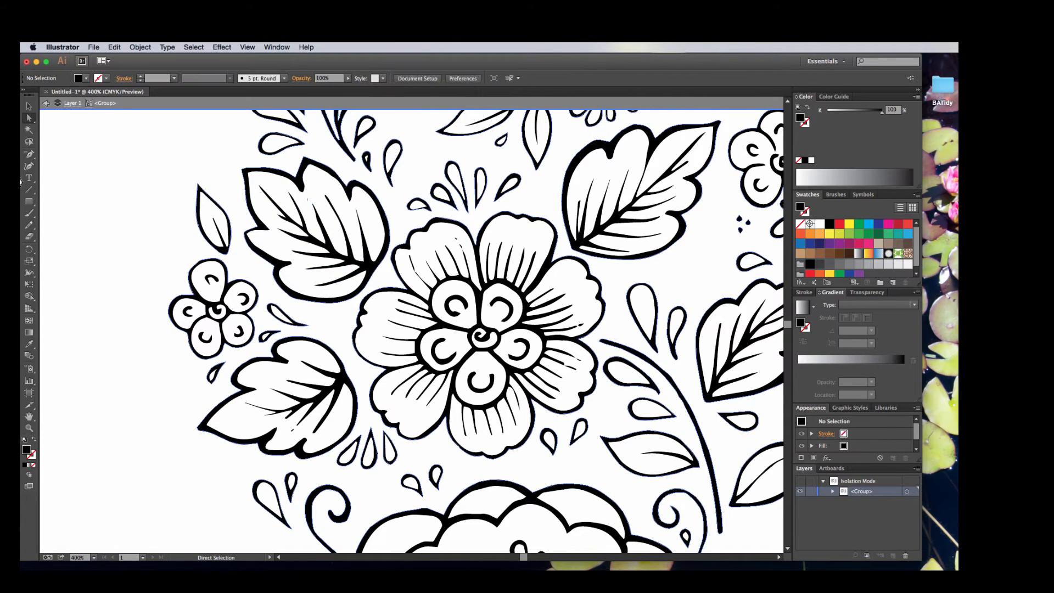
pyautogui.scroll(-3)
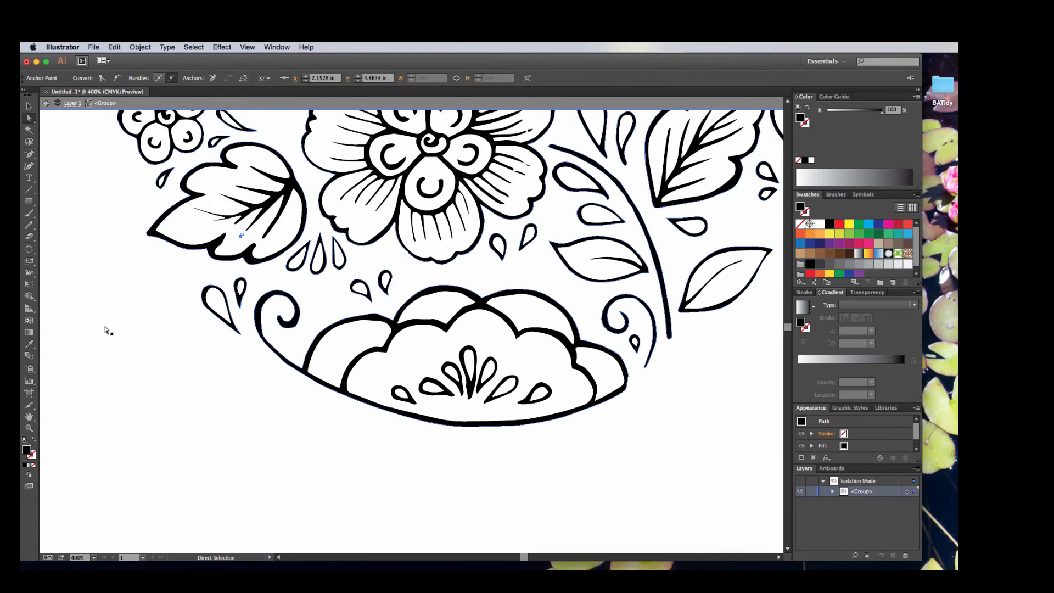
pyautogui.click(101, 339)
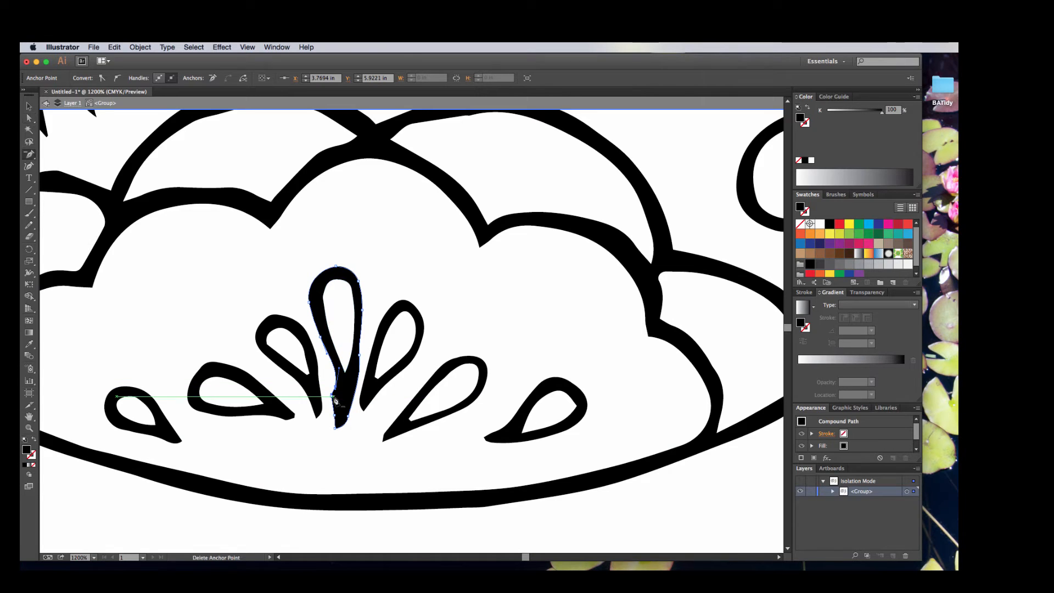
# Drag the bottom and curve of the tall central teardrop into a smooth pointed tip
pyautogui.moveTo(336, 400); pyautogui.dragTo(349, 420)
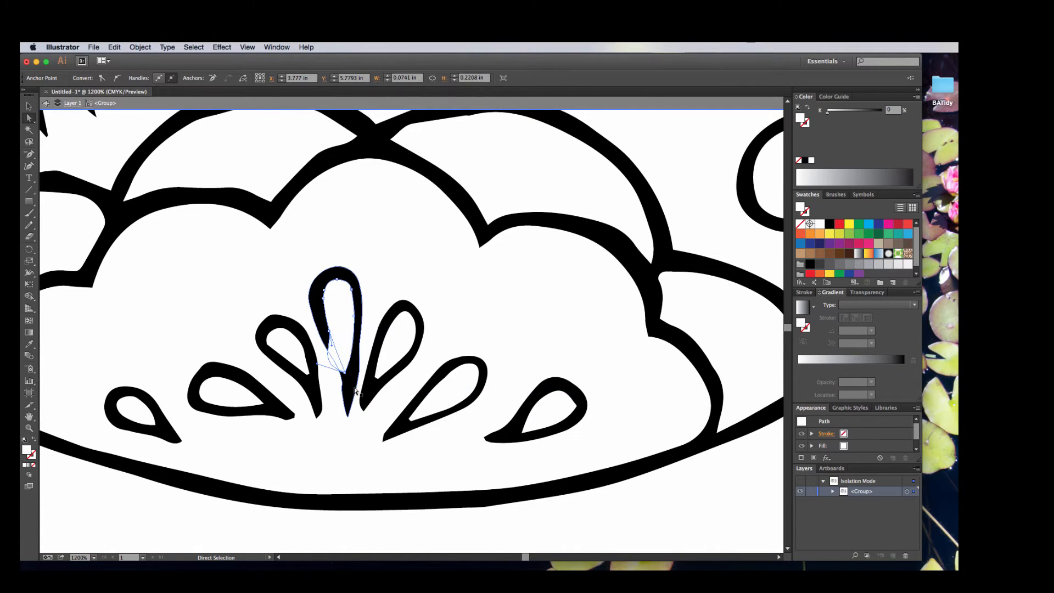
pyautogui.moveTo(340, 363); pyautogui.dragTo(347, 376)
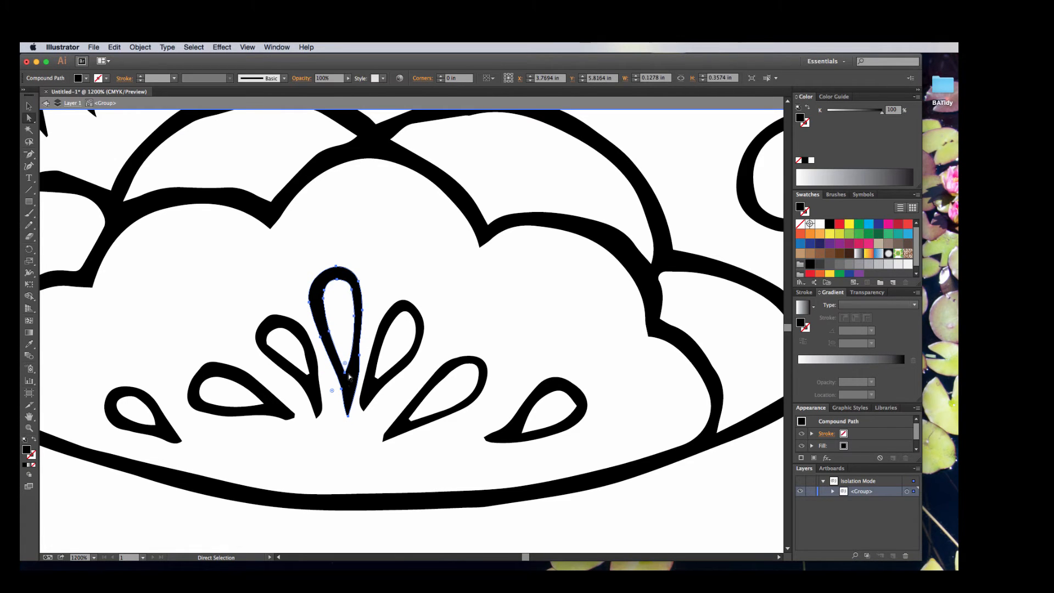
pyautogui.click(347, 374)
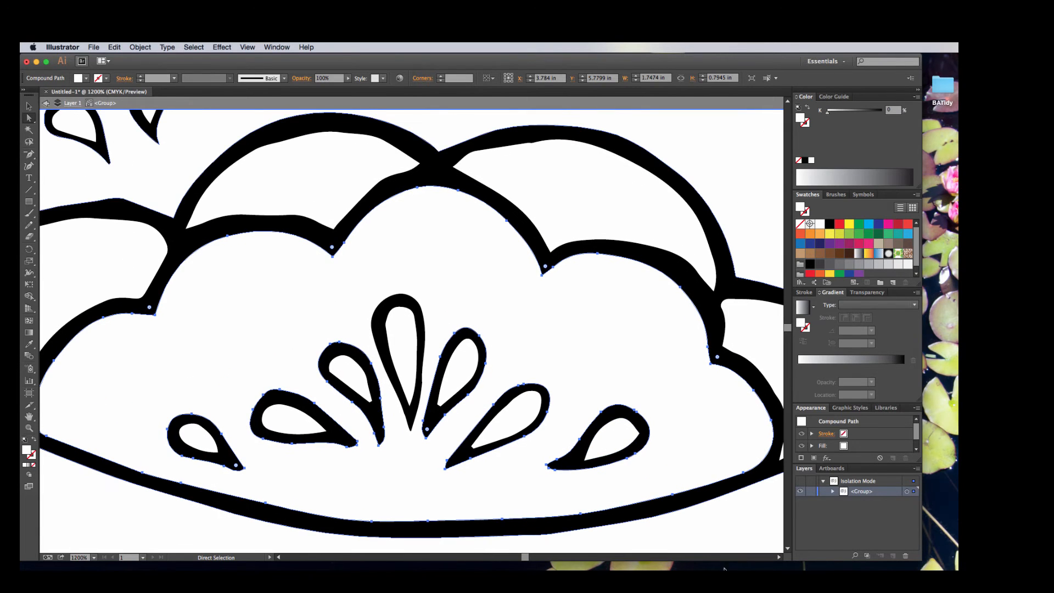
pyautogui.click(681, 461)
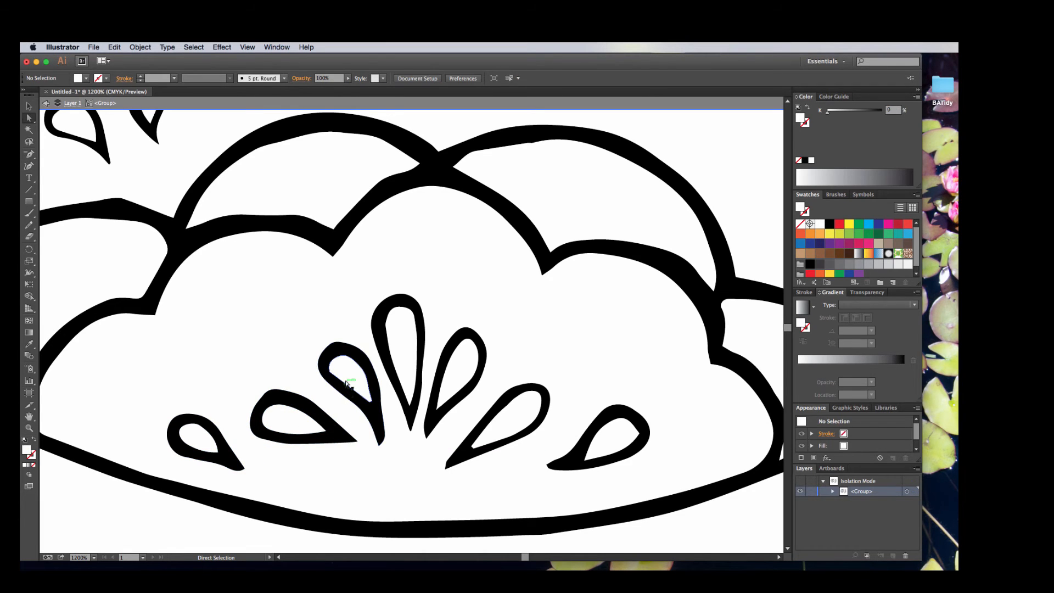
# Deselect the teardrop, expand and collapse the group in Layers, and select all artwork
pyautogui.click(407, 336)
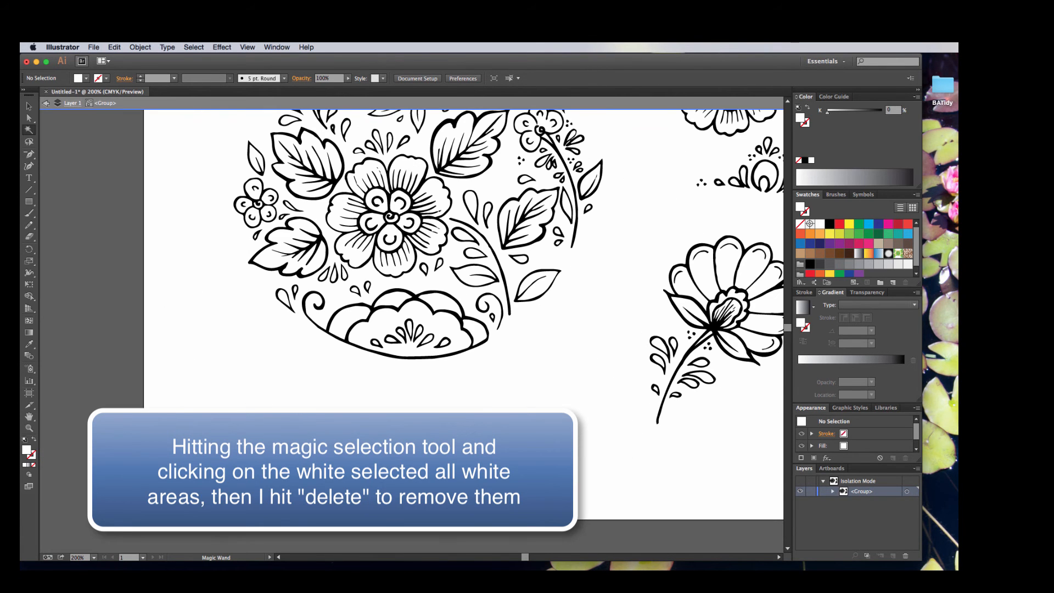
pyautogui.moveTo(269, 261)
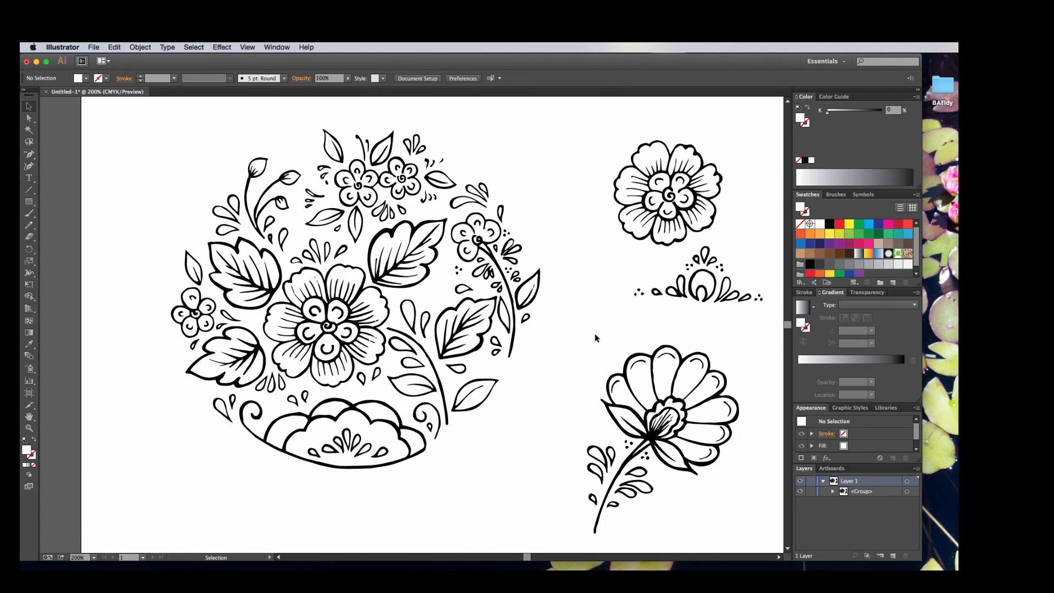
pyautogui.click(832, 491)
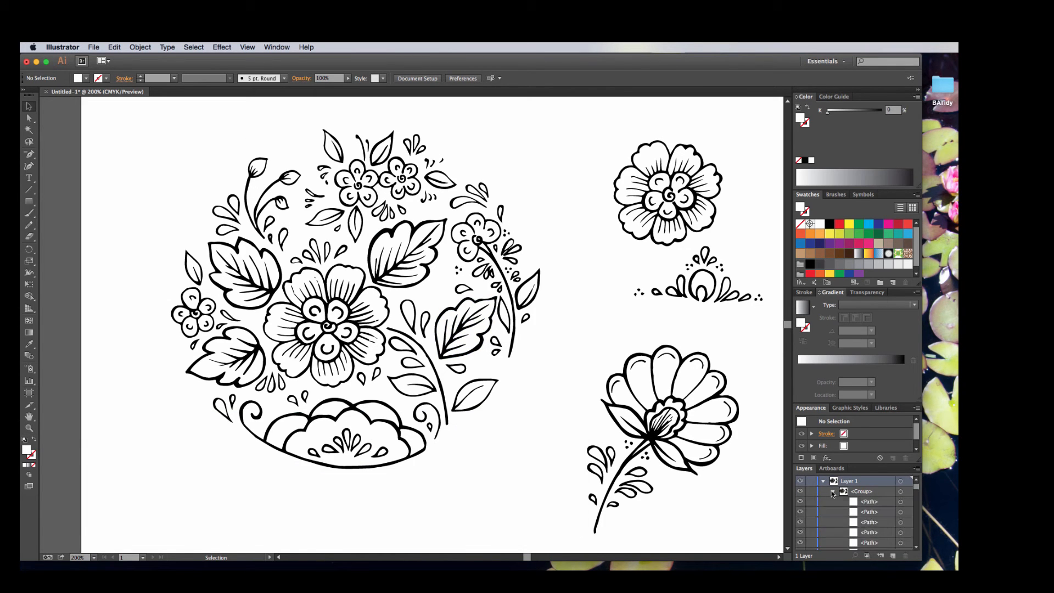
pyautogui.click(833, 492)
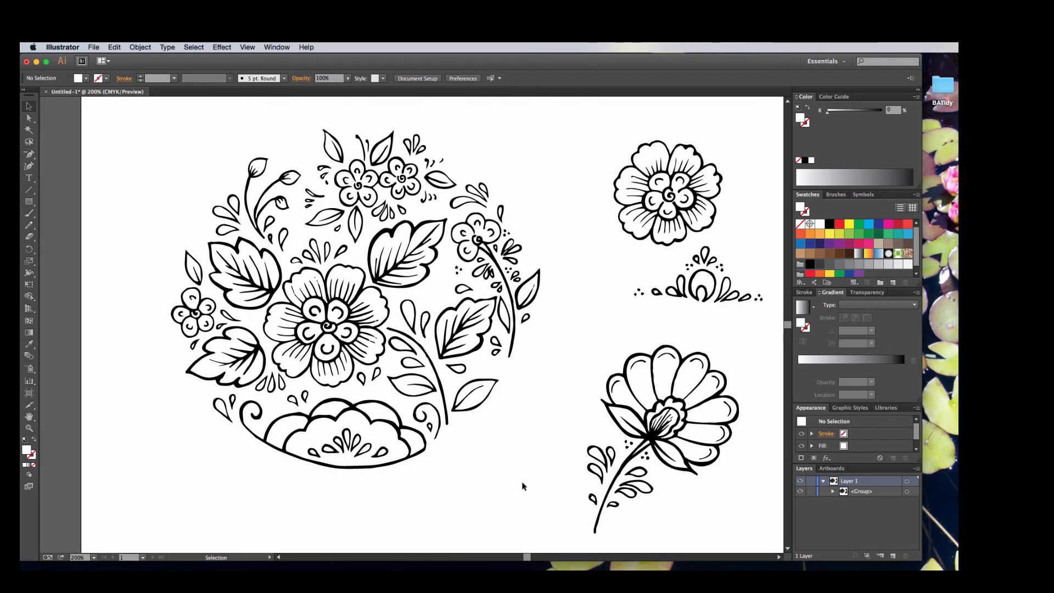
pyautogui.press('cmd+a')
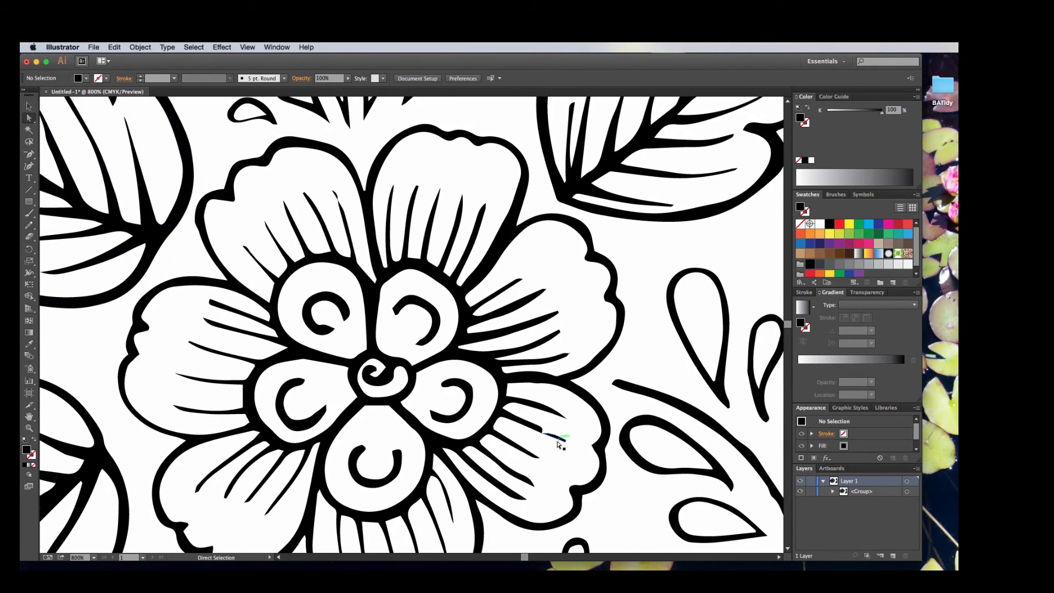
# Select and drag the stray line inside the large flower's petal to tidy it
pyautogui.click(555, 438)
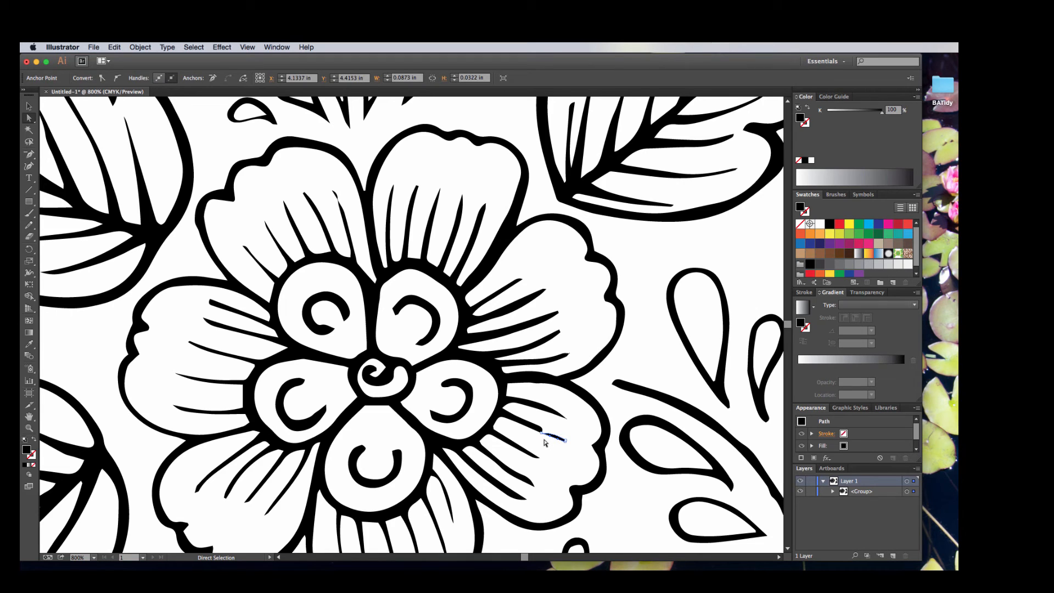
pyautogui.moveTo(544, 437); pyautogui.dragTo(296, 432)
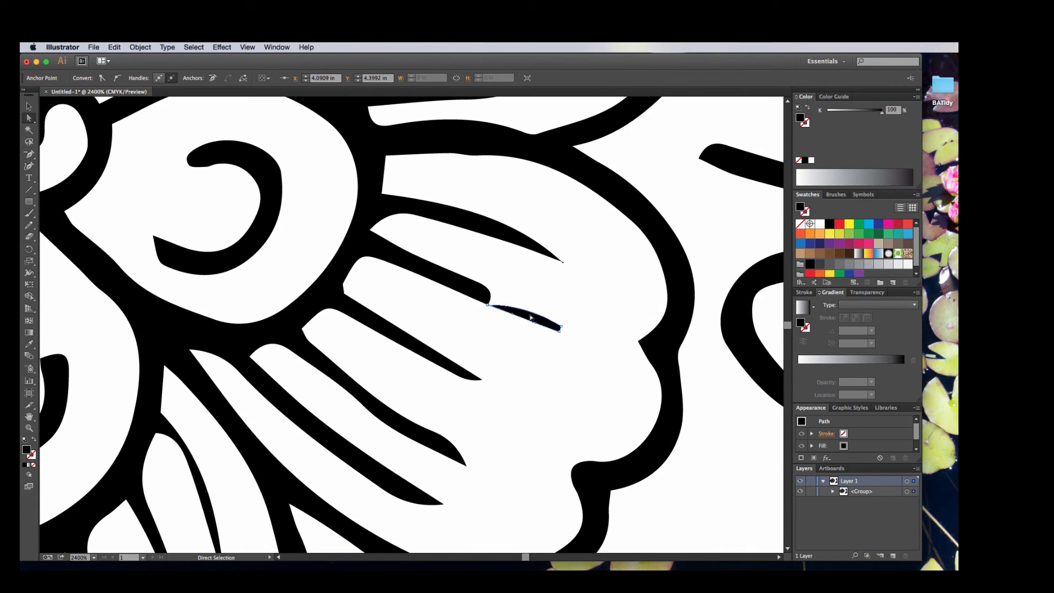
pyautogui.click(506, 295)
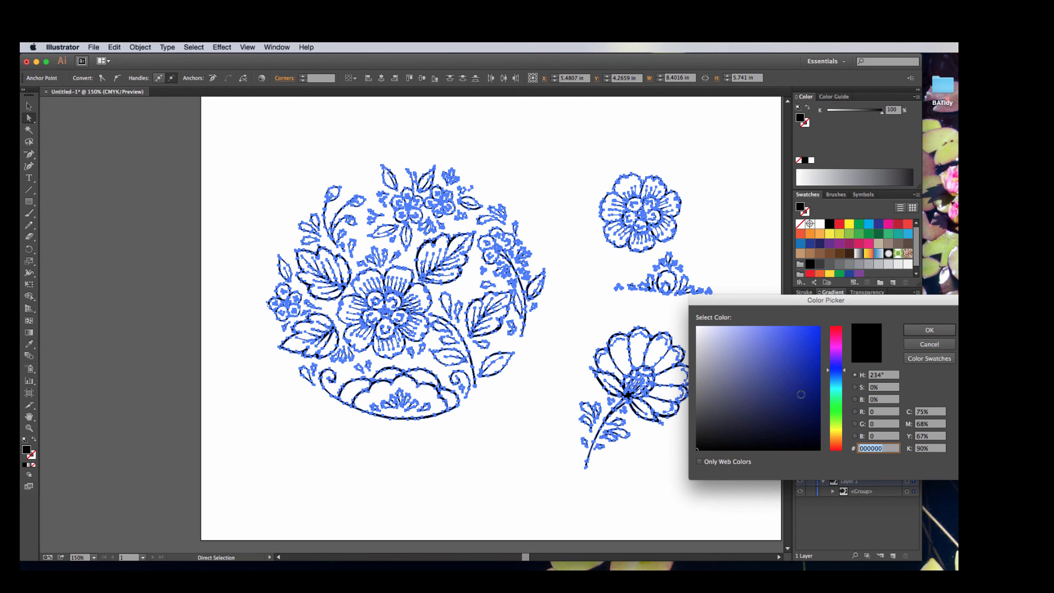
# Confirm black as the fill colour, then select all the floral artwork and deselect it
pyautogui.click(928, 329)
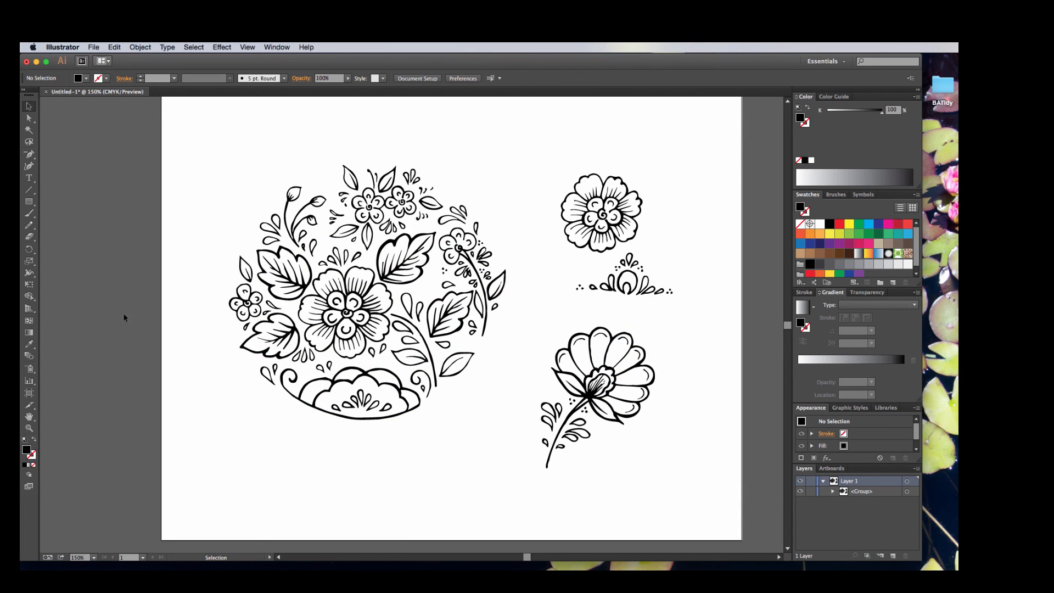
pyautogui.moveTo(106, 320)
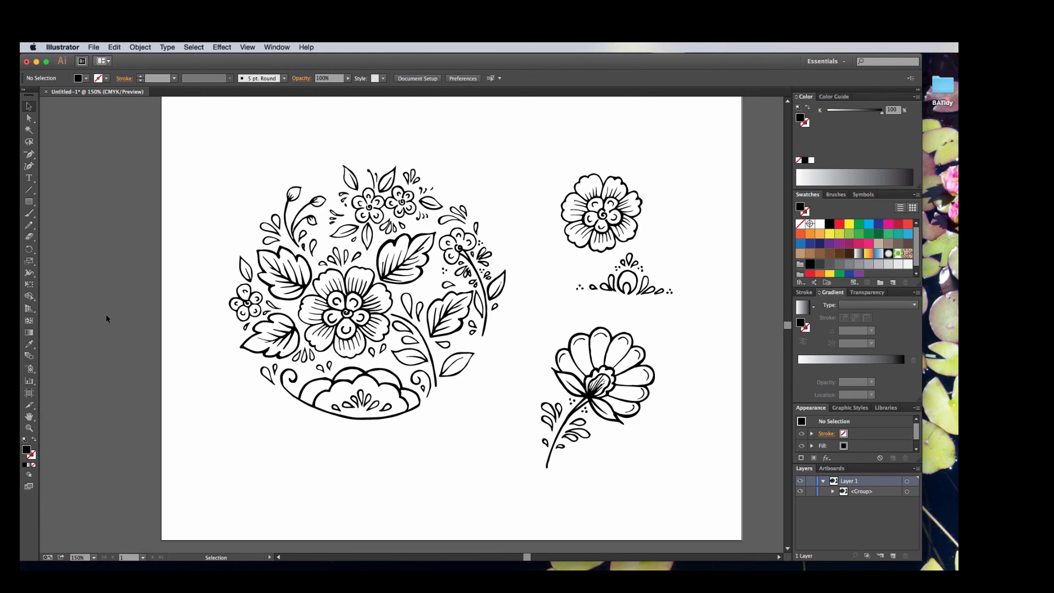
pyautogui.moveTo(156, 204)
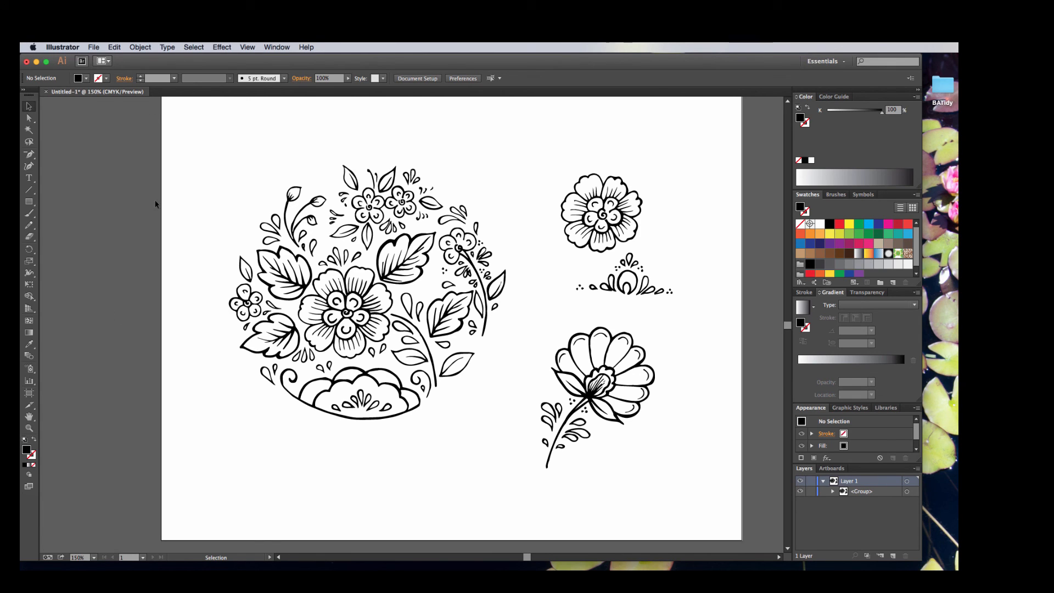
pyautogui.moveTo(210, 203)
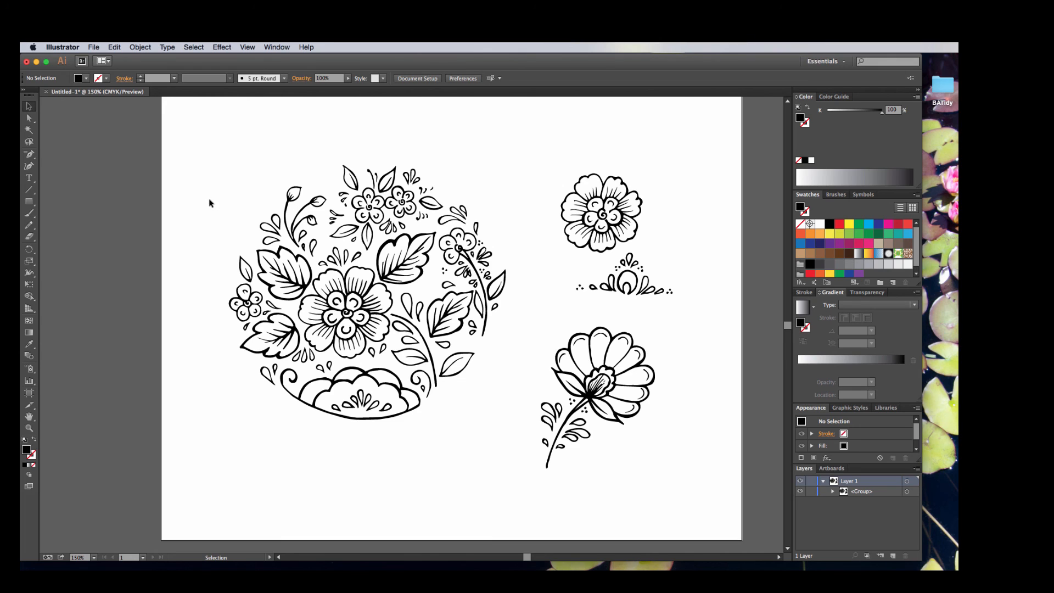
pyautogui.moveTo(199, 119)
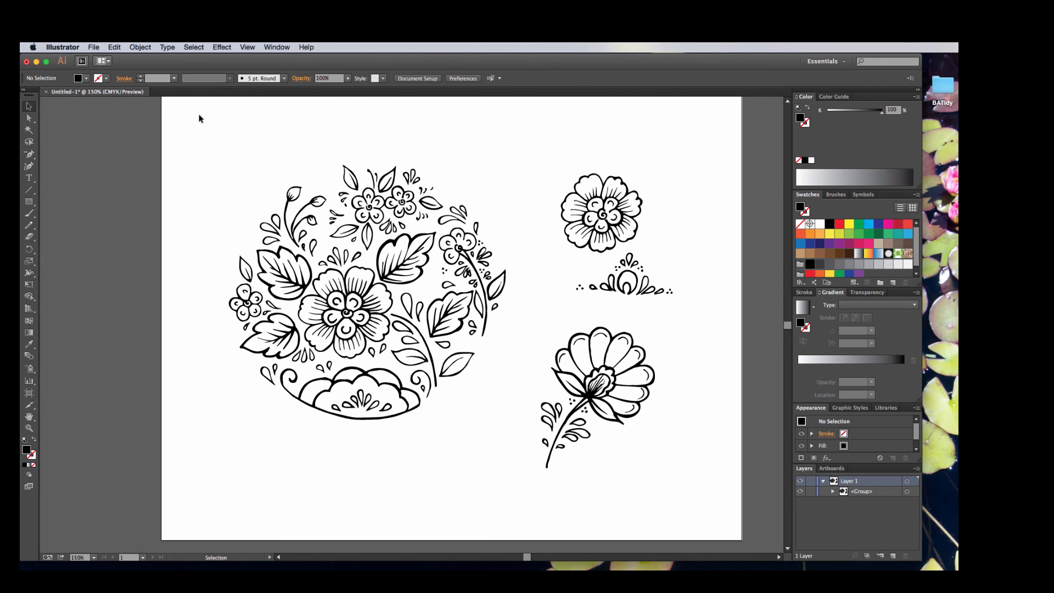
pyautogui.moveTo(191, 120)
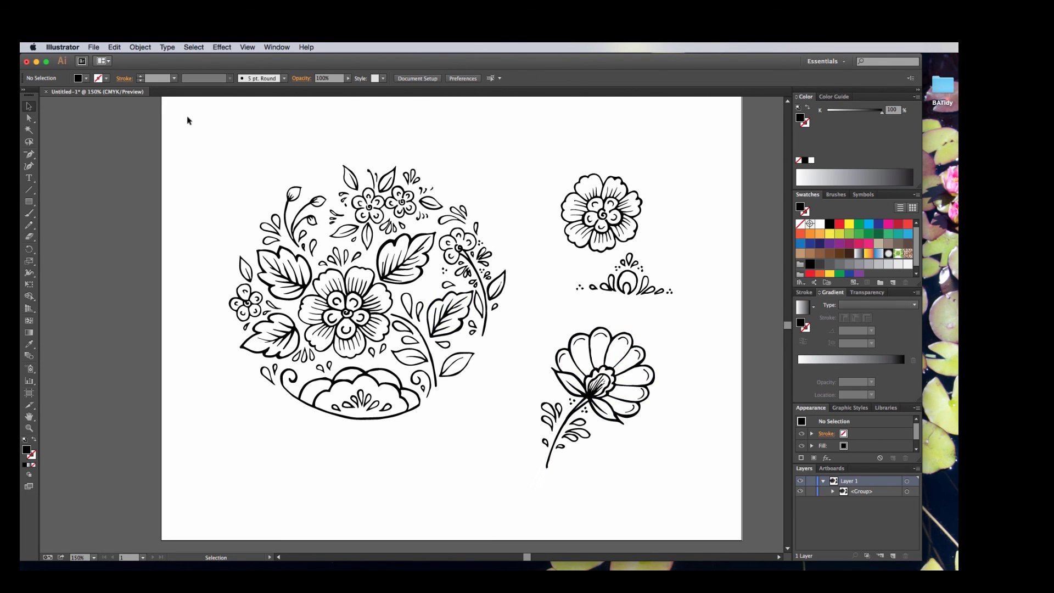
pyautogui.moveTo(225, 158)
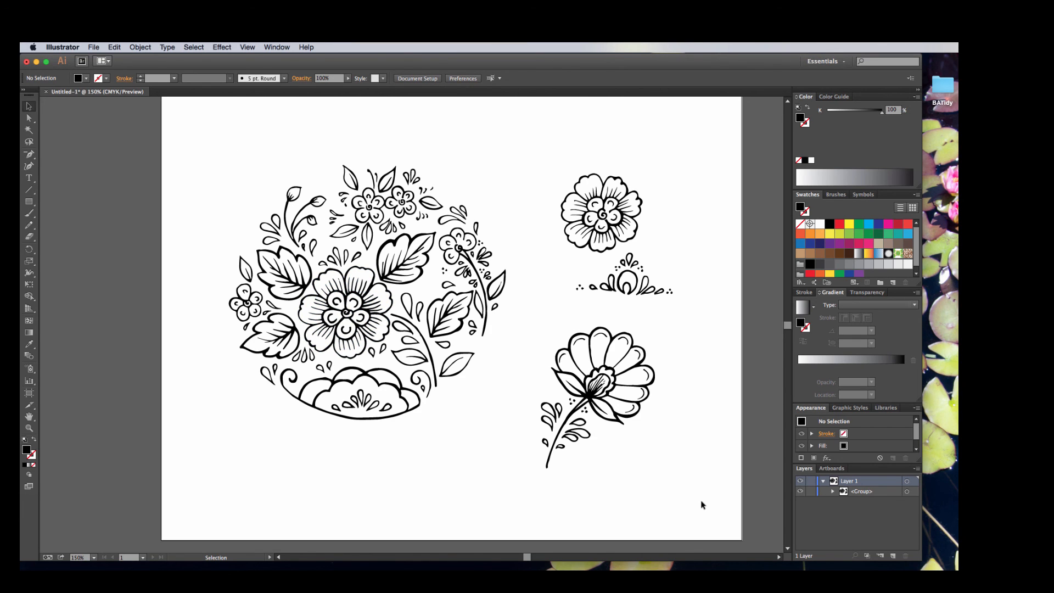
pyautogui.moveTo(253, 162)
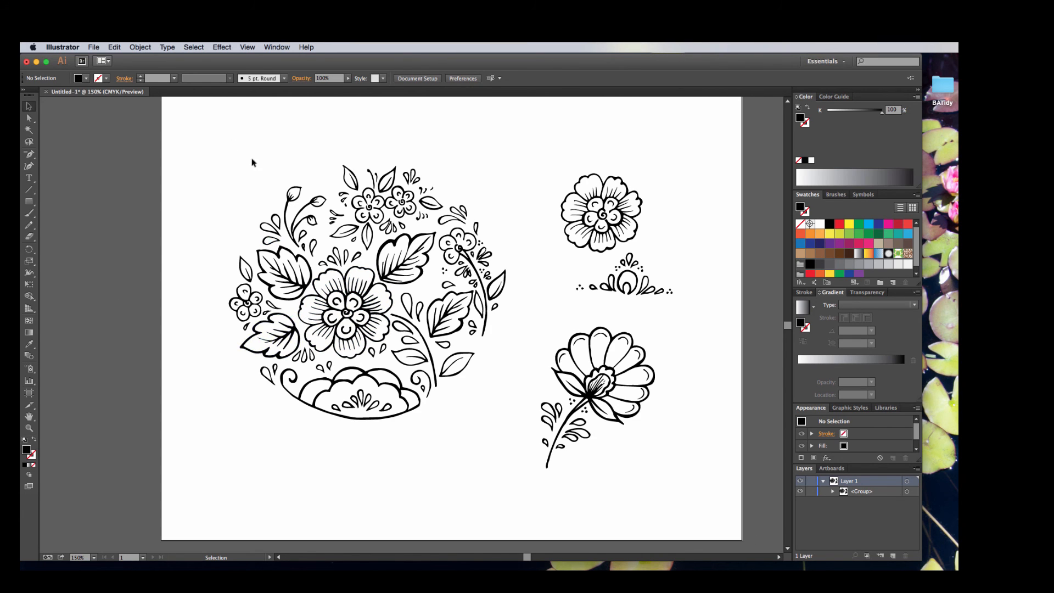
pyautogui.press('cmd+a')
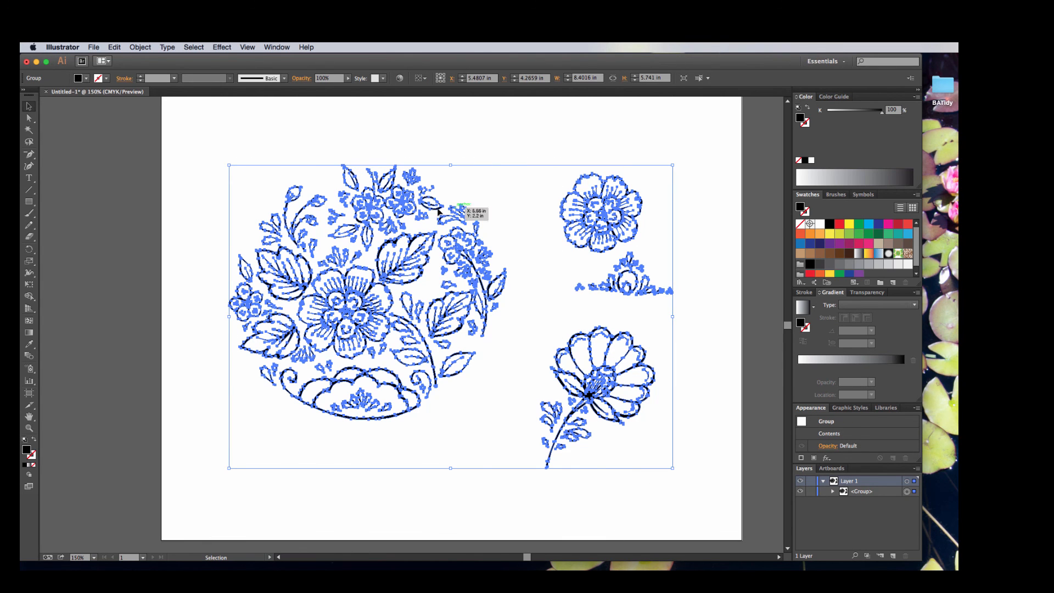
pyautogui.click(520, 340)
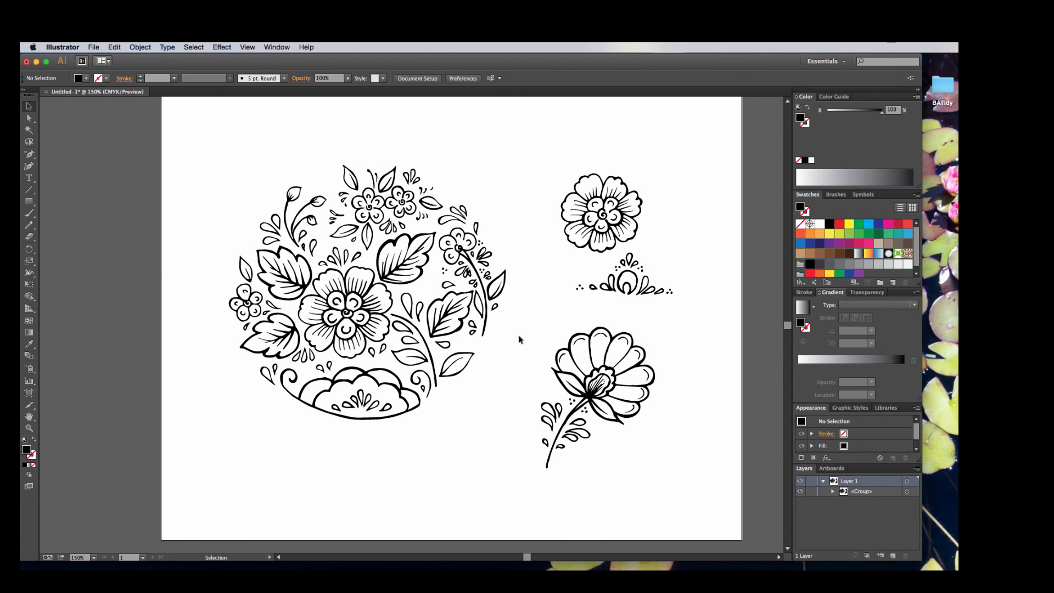